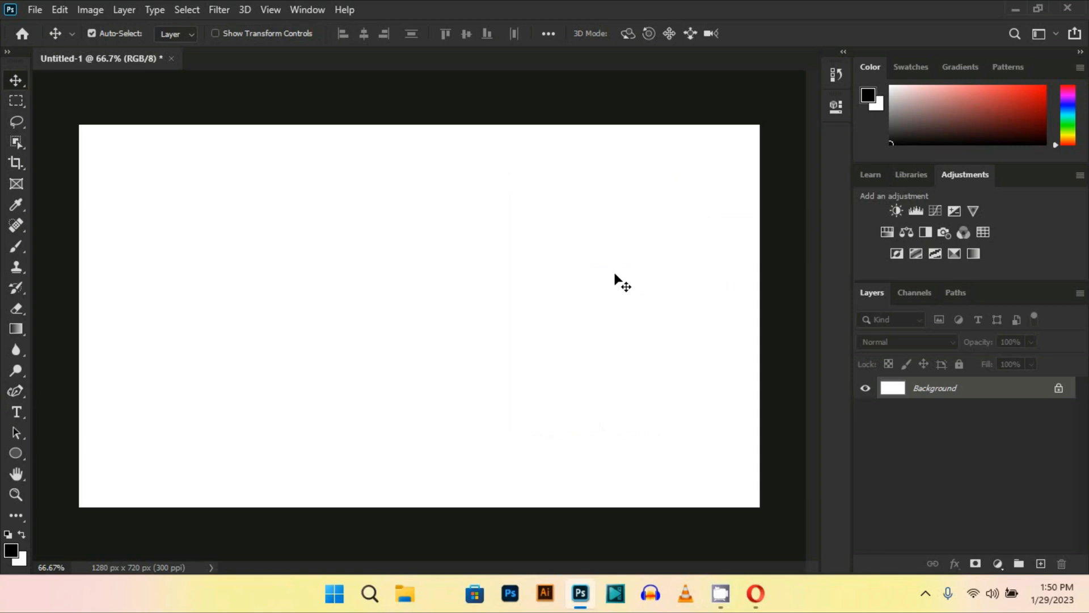
mouse_move(52, 477)
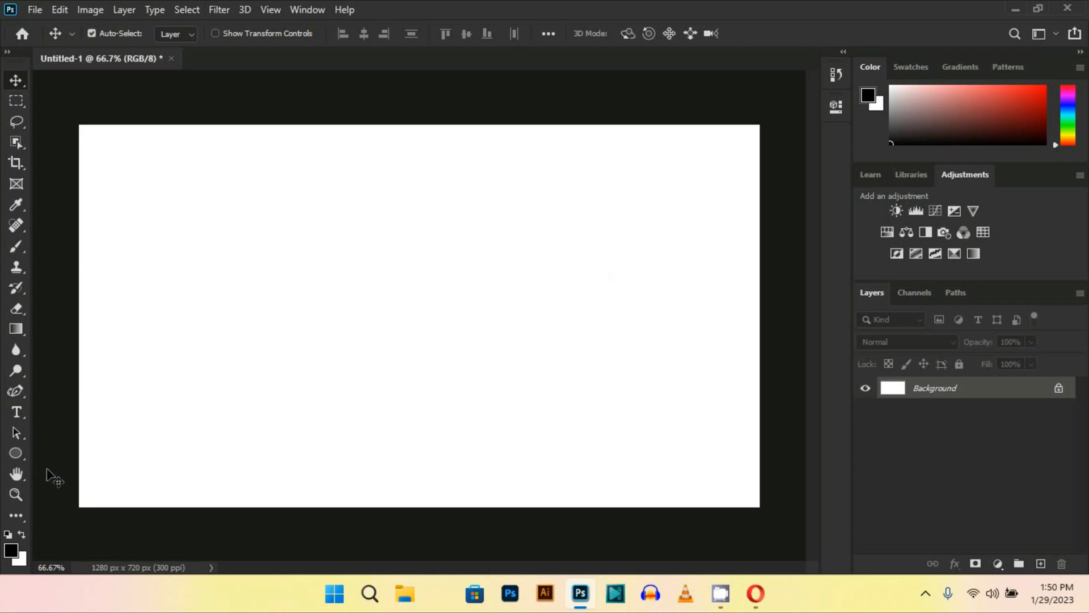
Draw a black circle with the Ellipse tool and bend it into a teardrop with the Curvature Pen
left_click(16, 453)
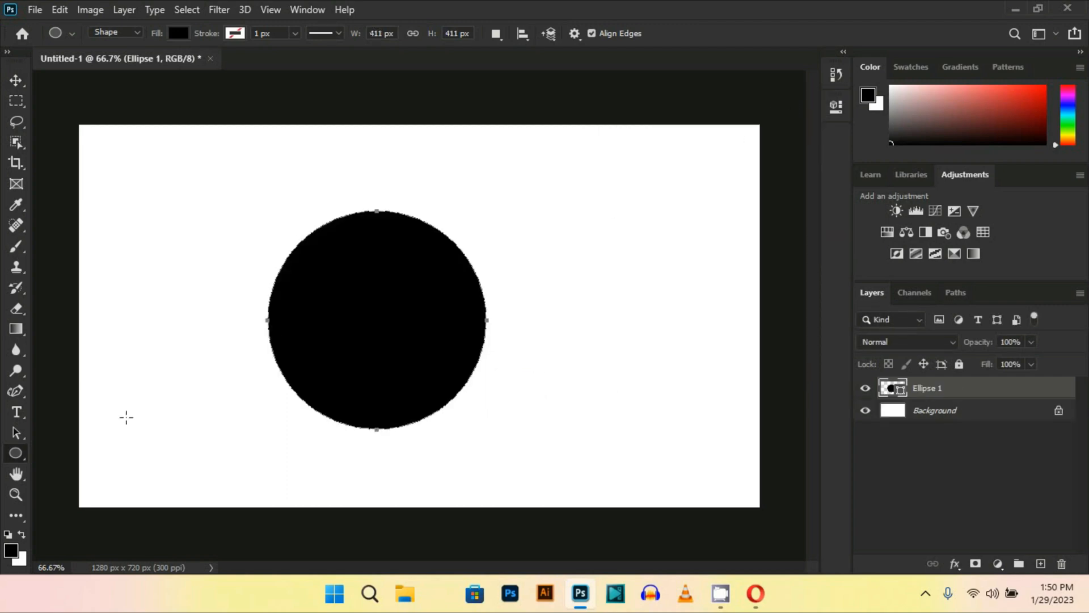
left_click(15, 391)
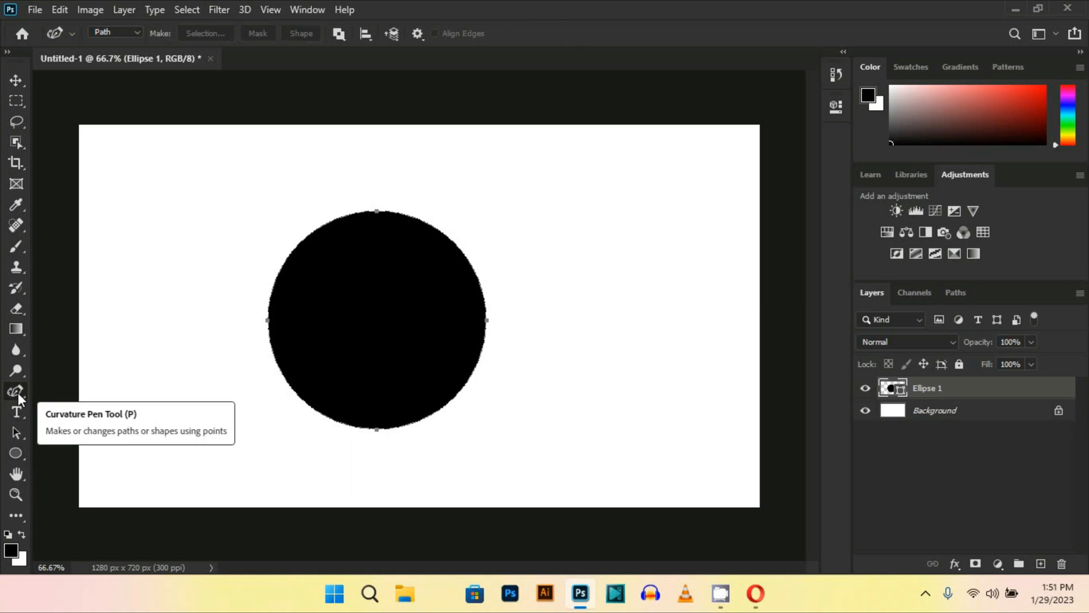
mouse_move(271, 327)
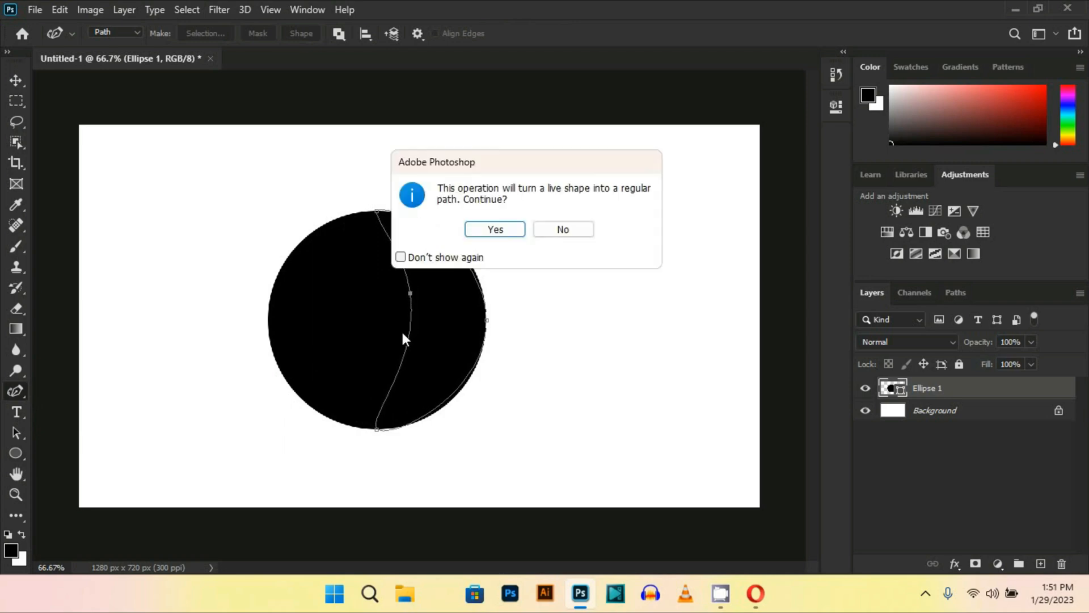
left_click(494, 229)
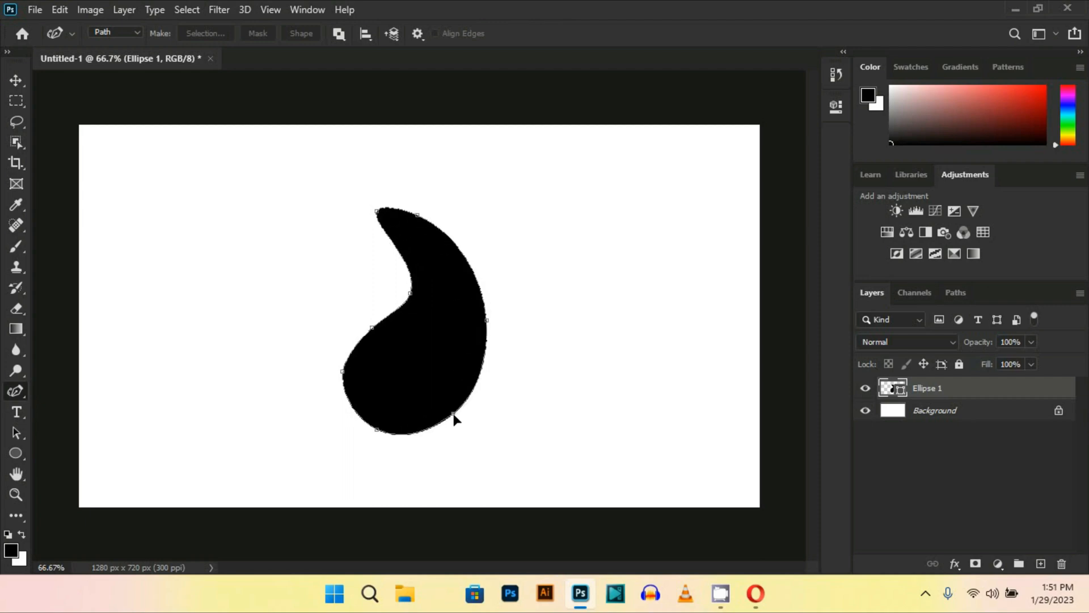
mouse_move(466, 370)
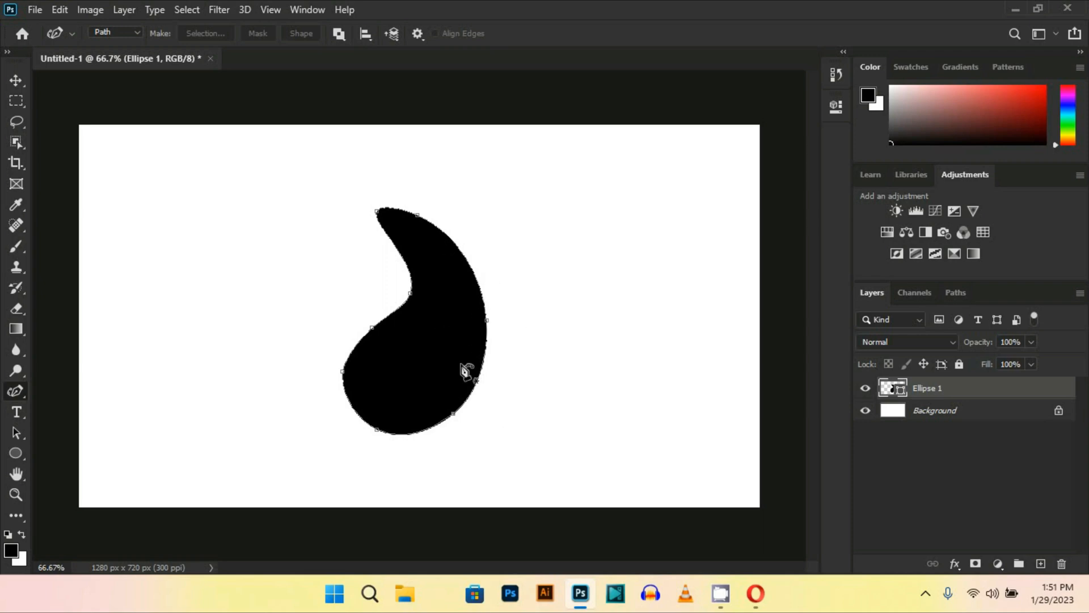
Apply a Radial Blur of amount 68 with the Spin method to the teardrop
left_click(219, 9)
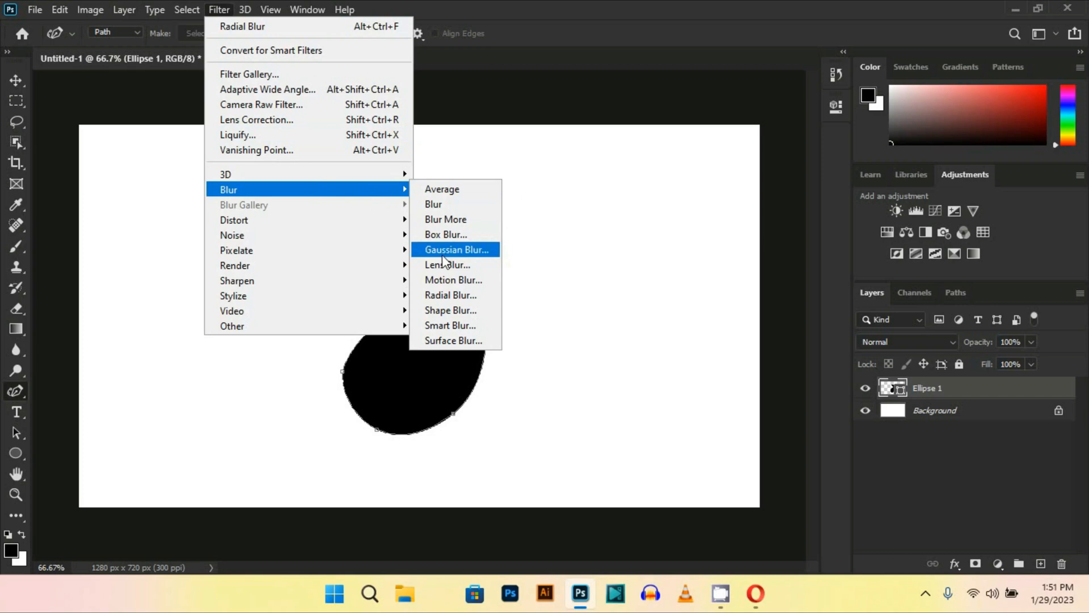
left_click(456, 248)
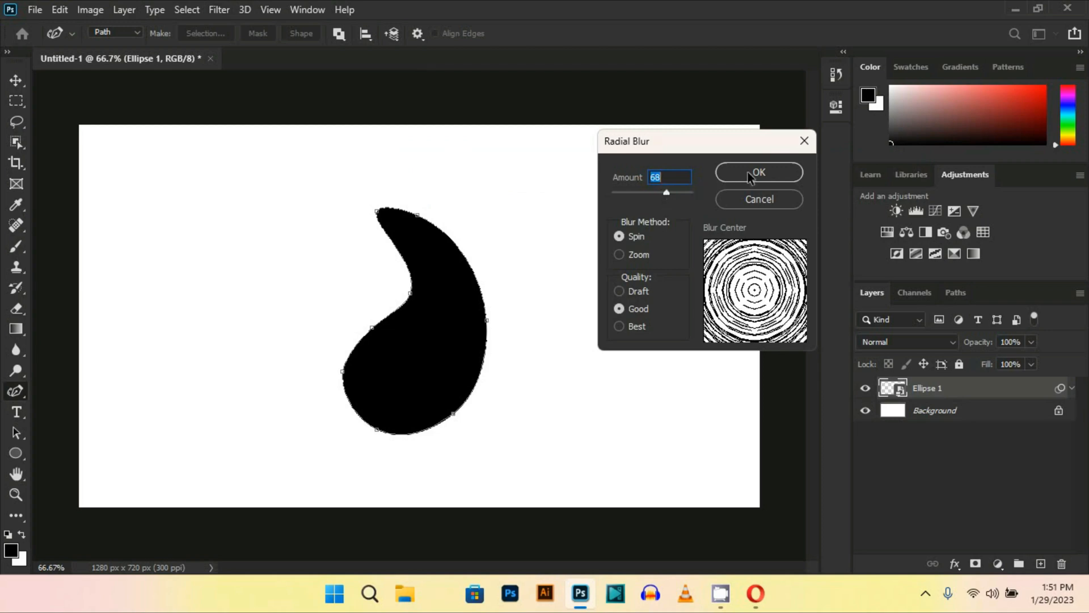
left_click(758, 172)
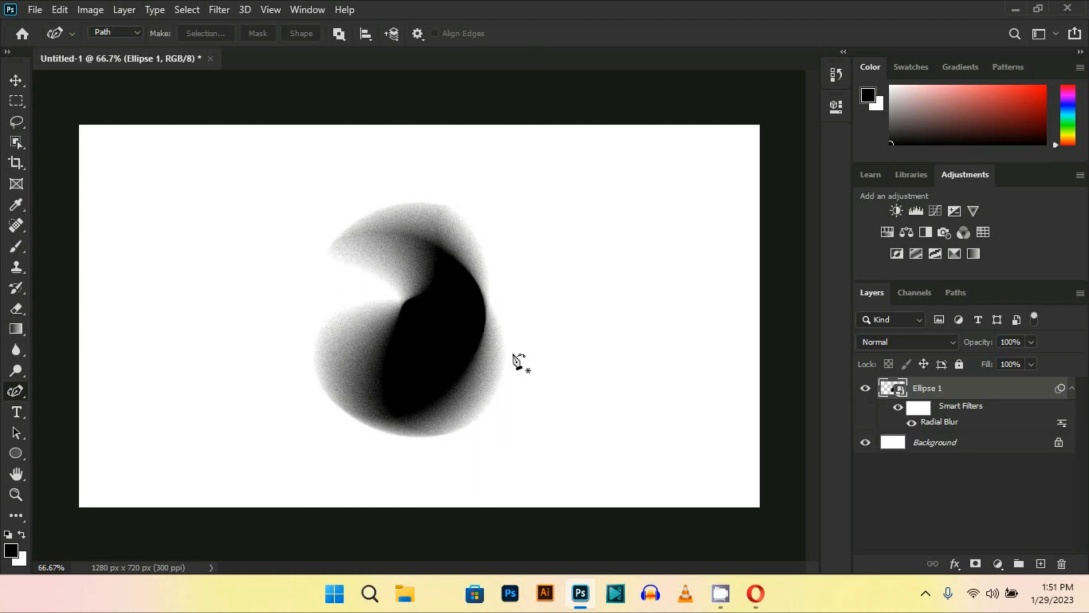
mouse_move(320, 299)
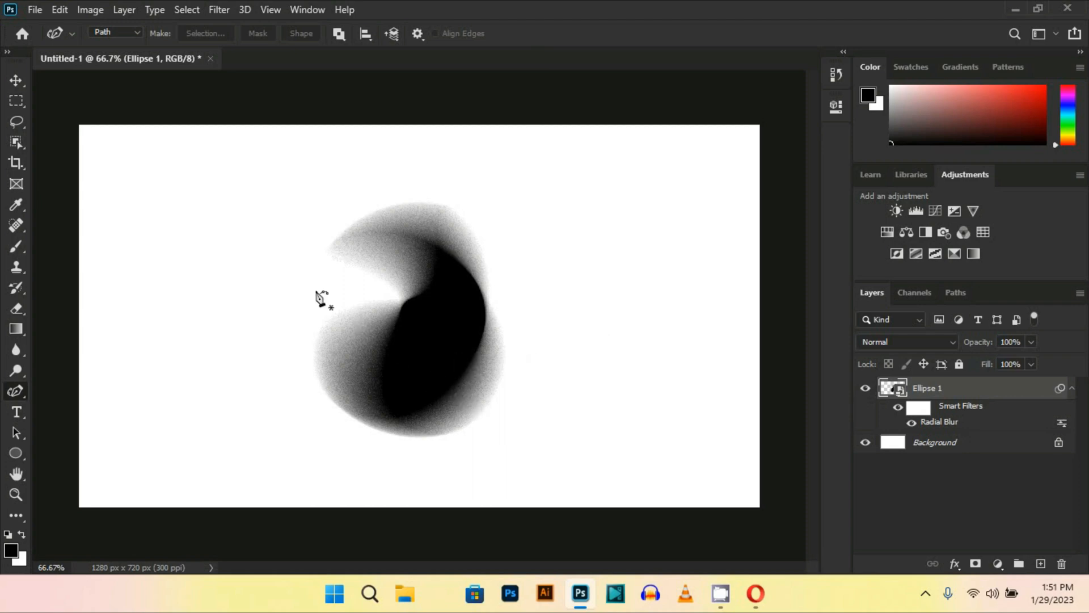
mouse_move(138, 29)
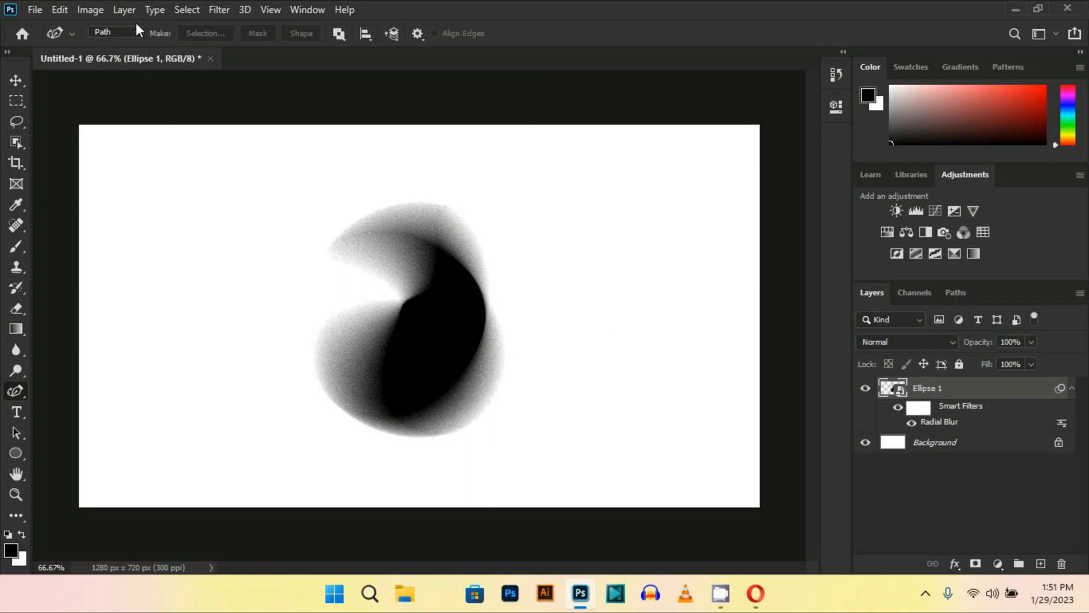
mouse_move(1036, 563)
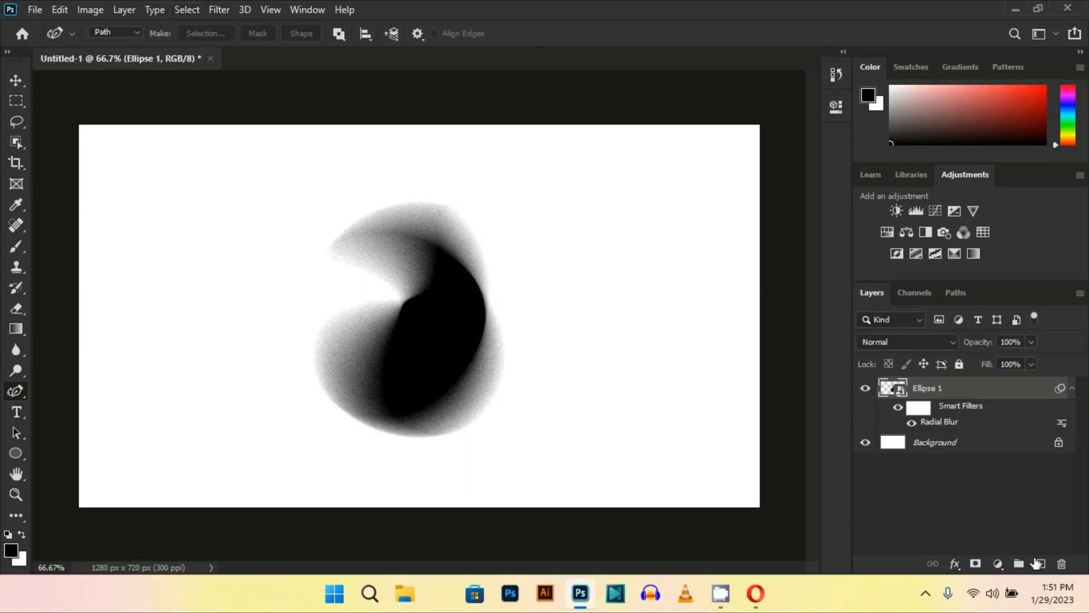
Add a new layer and fill it with a blue-to-orange-red angle gradient preset
left_click(1040, 564)
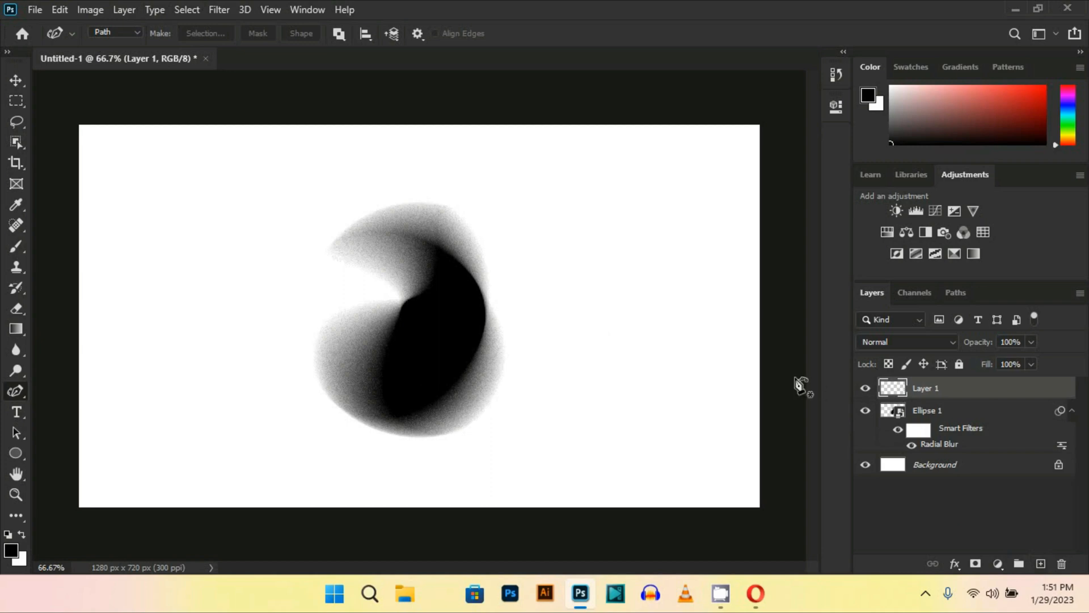
mouse_move(318, 248)
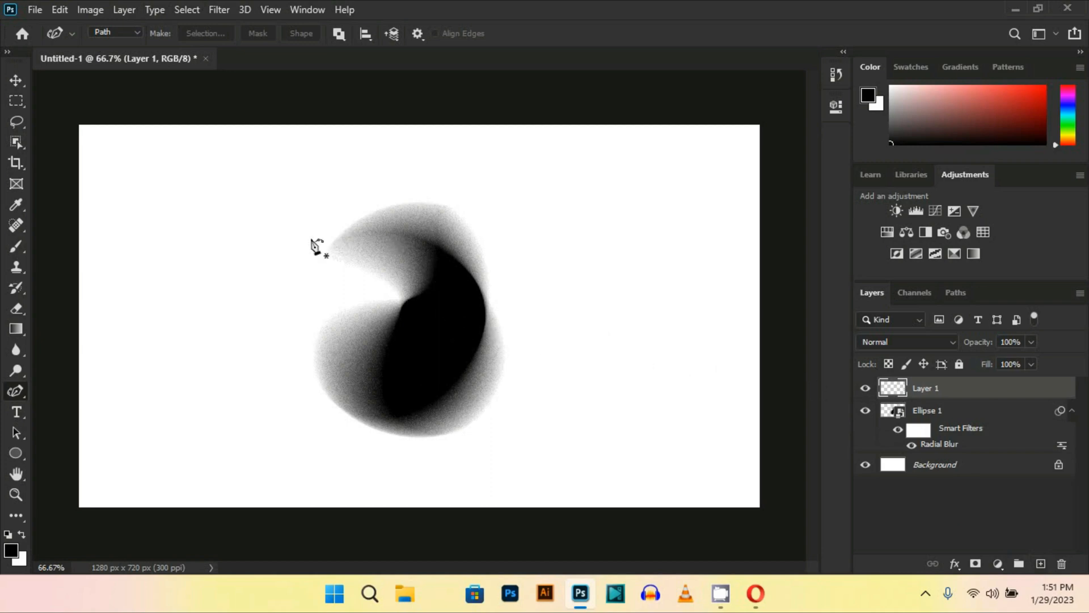
left_click(15, 329)
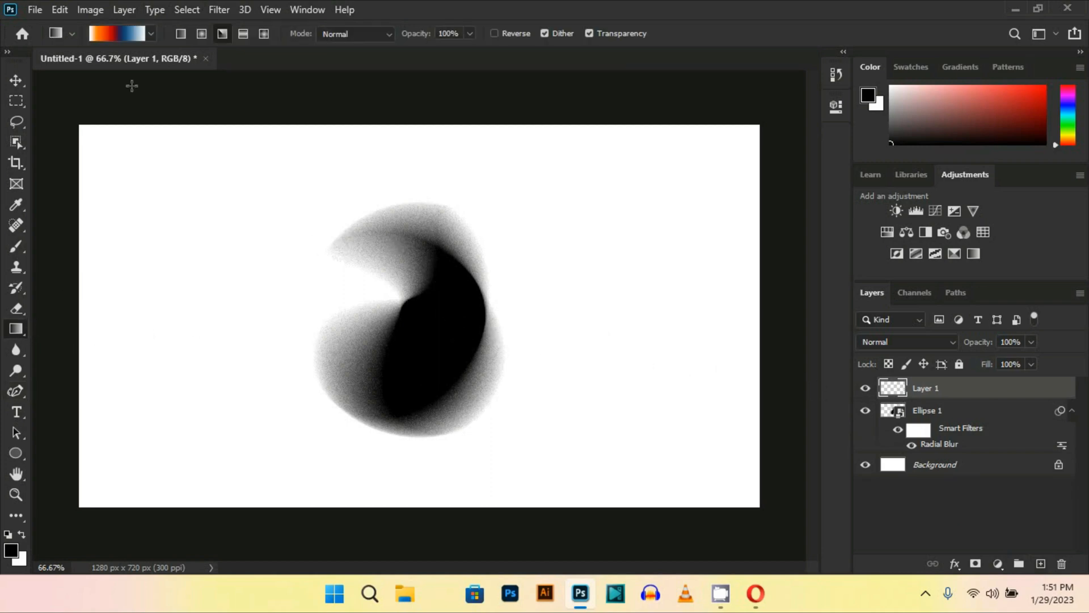
left_click(150, 33)
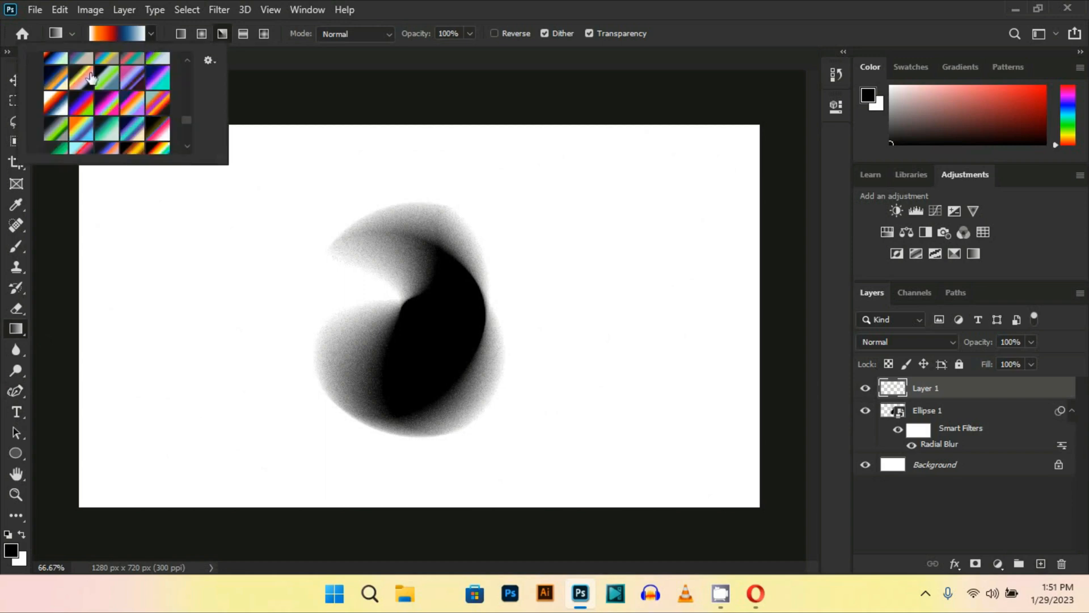
mouse_move(161, 32)
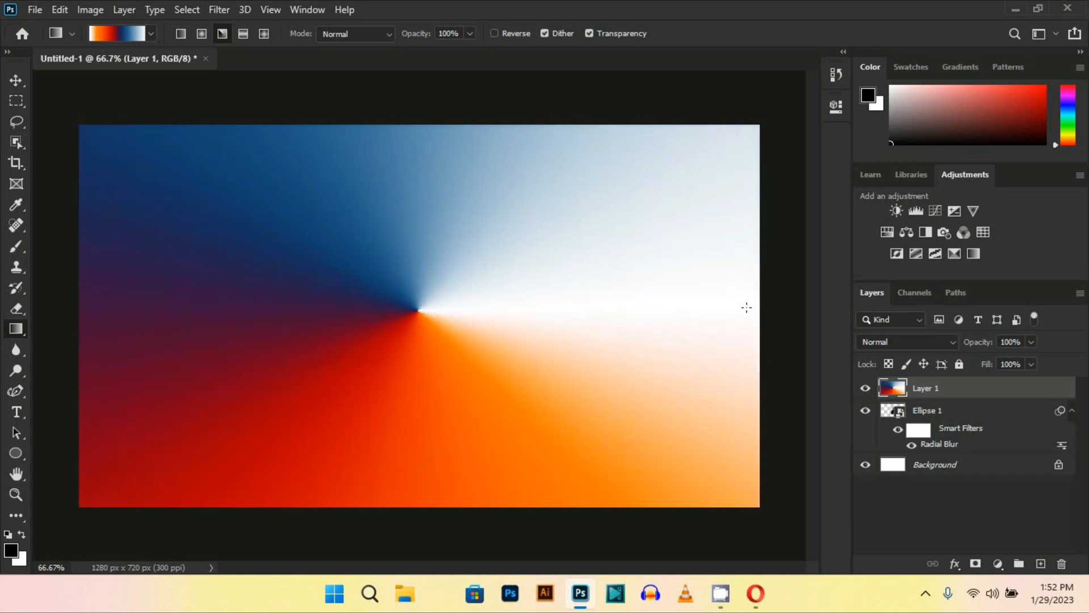
mouse_move(176, 46)
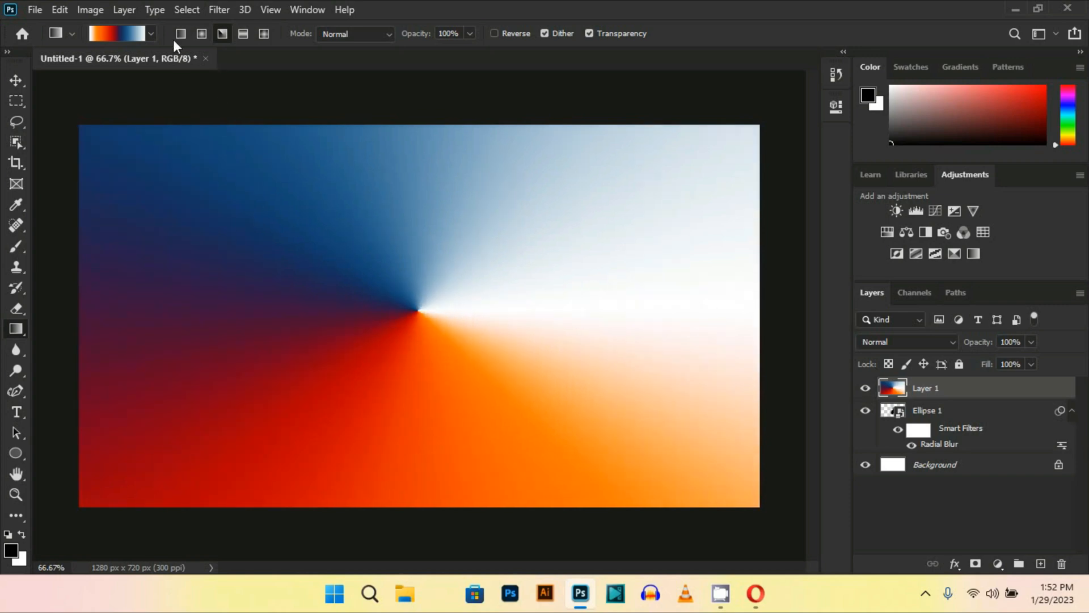
Soften the gradient layer with a 47 px Gaussian Blur
left_click(218, 10)
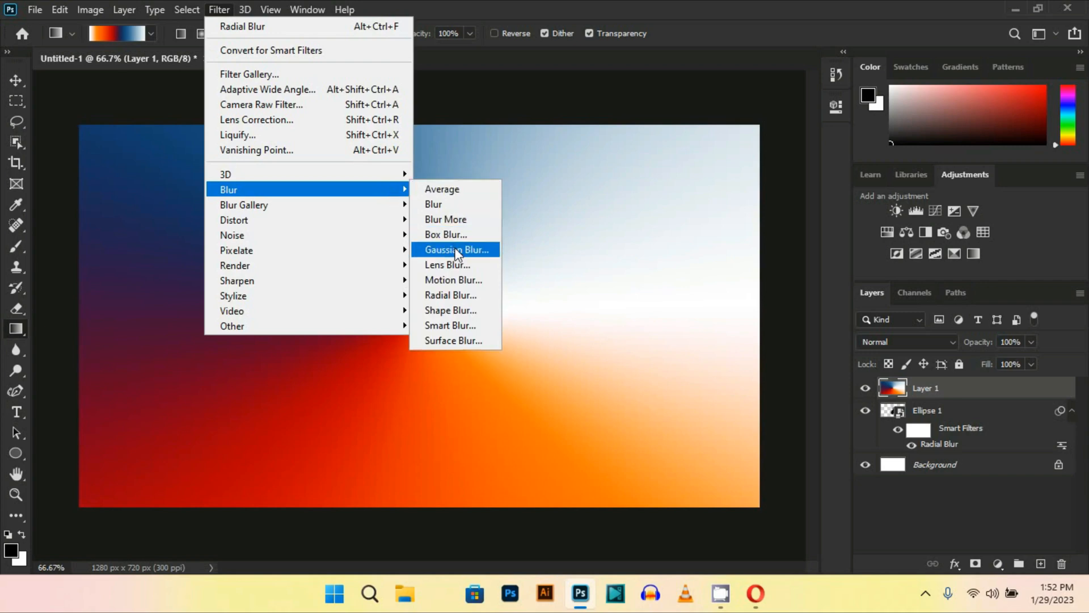
left_click(456, 250)
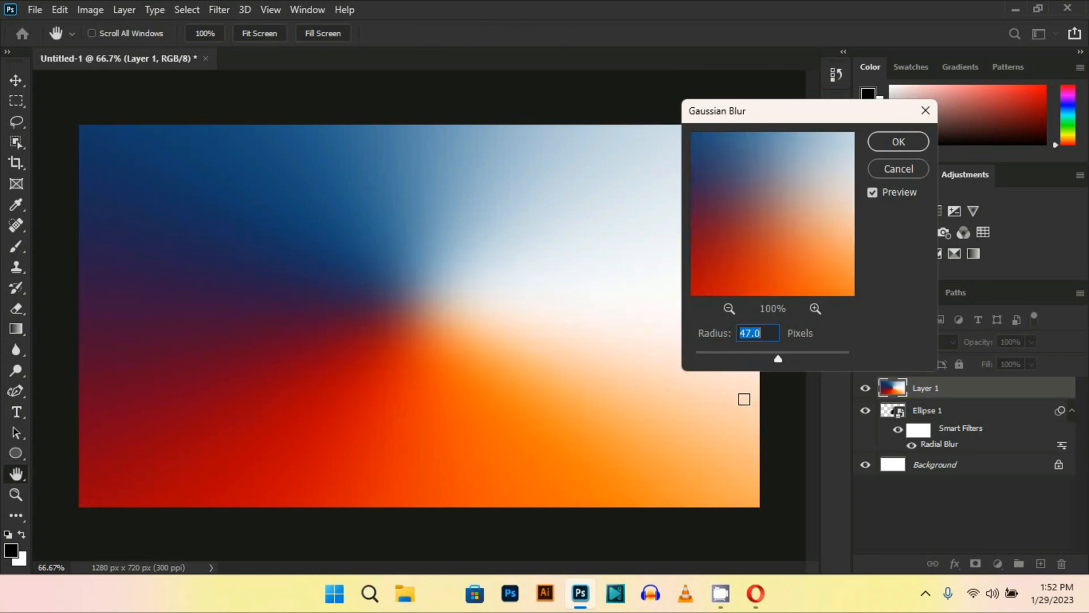
left_click(896, 140)
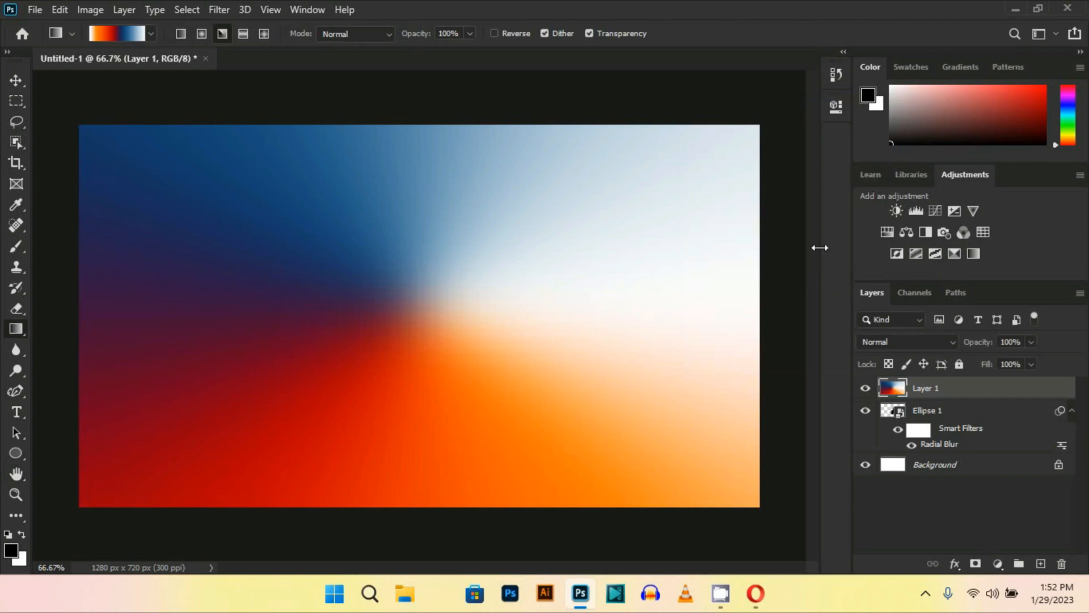
Clip the gradient into the teardrop and merge Layer 1 with Ellipse 1 into one layer
right_click(926, 388)
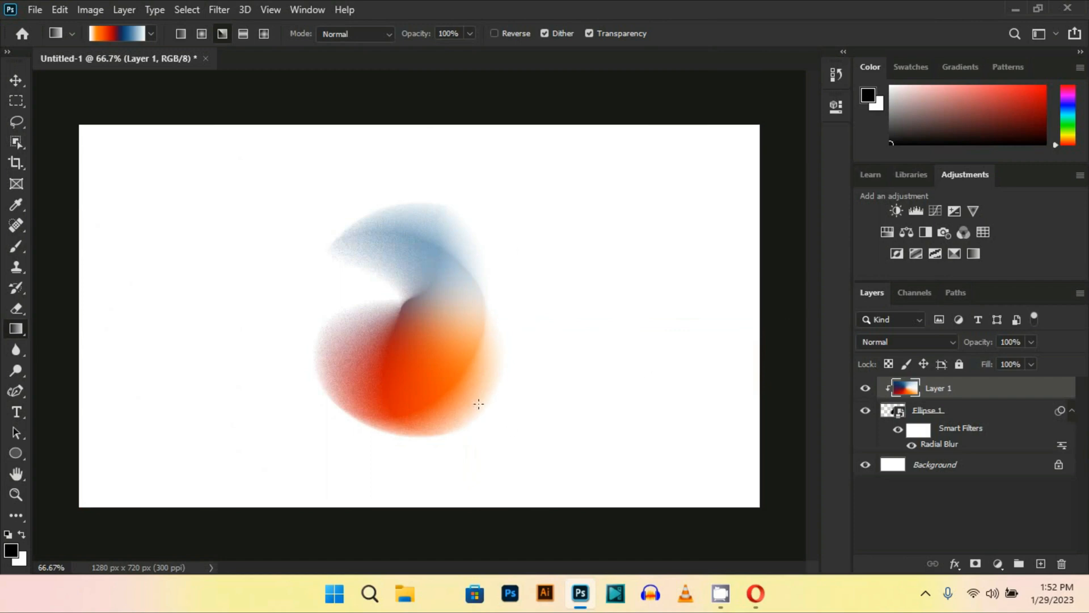
mouse_move(164, 216)
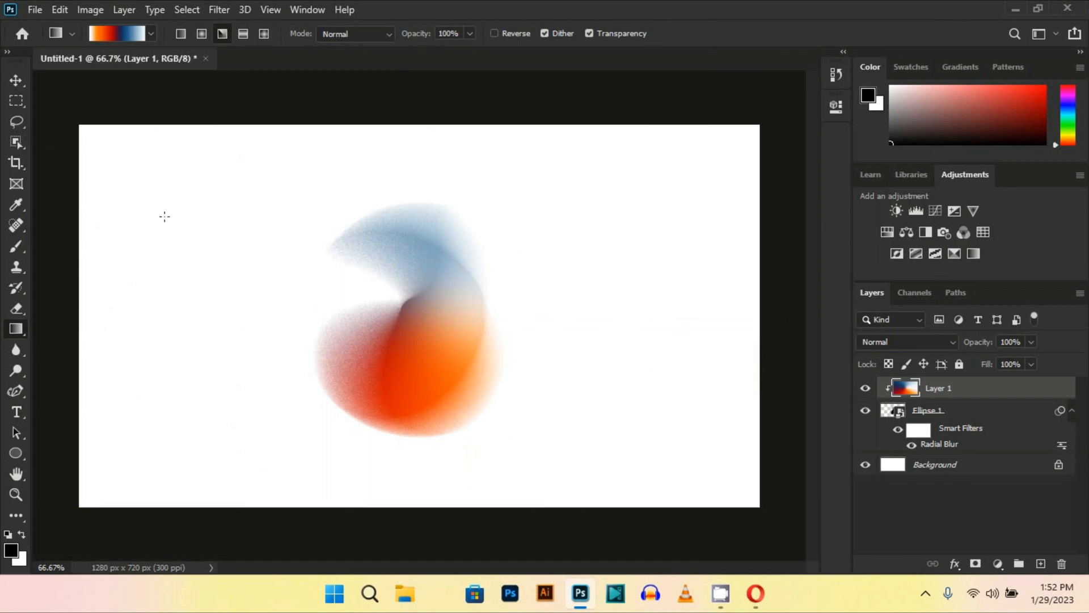
left_click(15, 82)
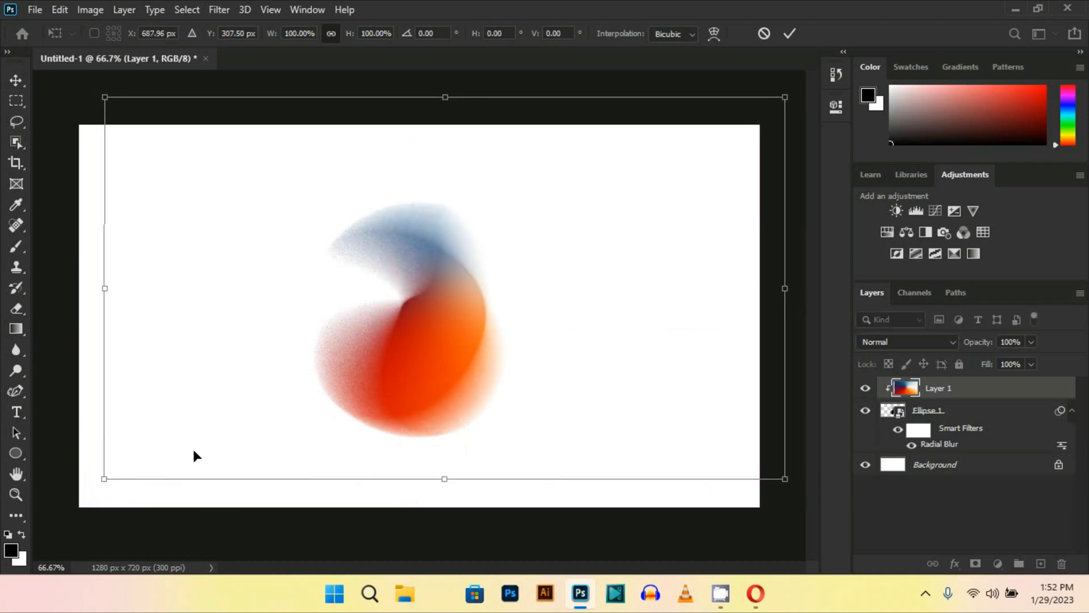
mouse_move(94, 487)
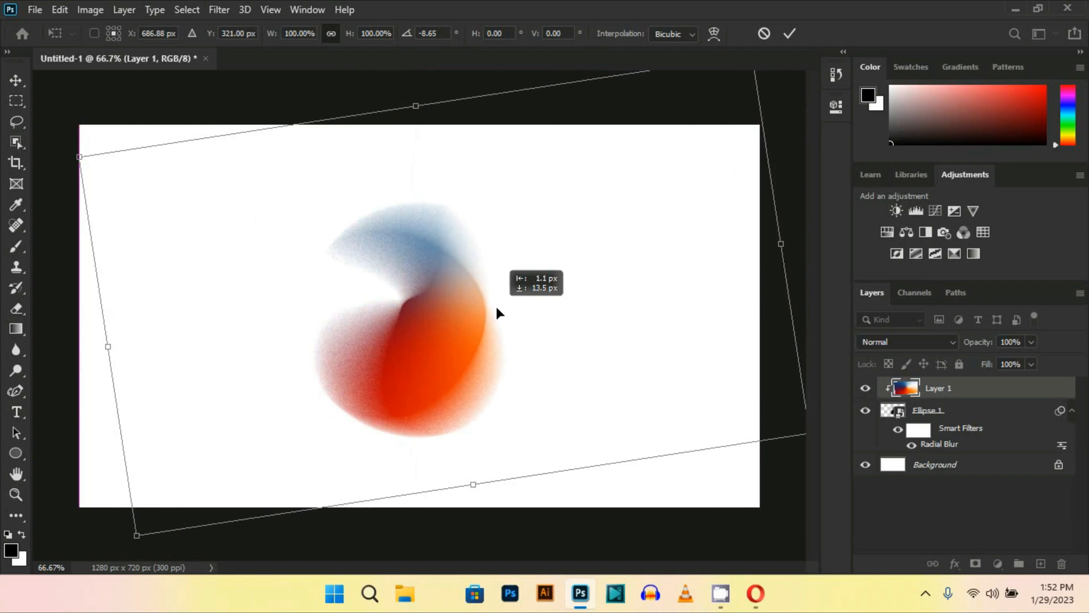
mouse_move(590, 344)
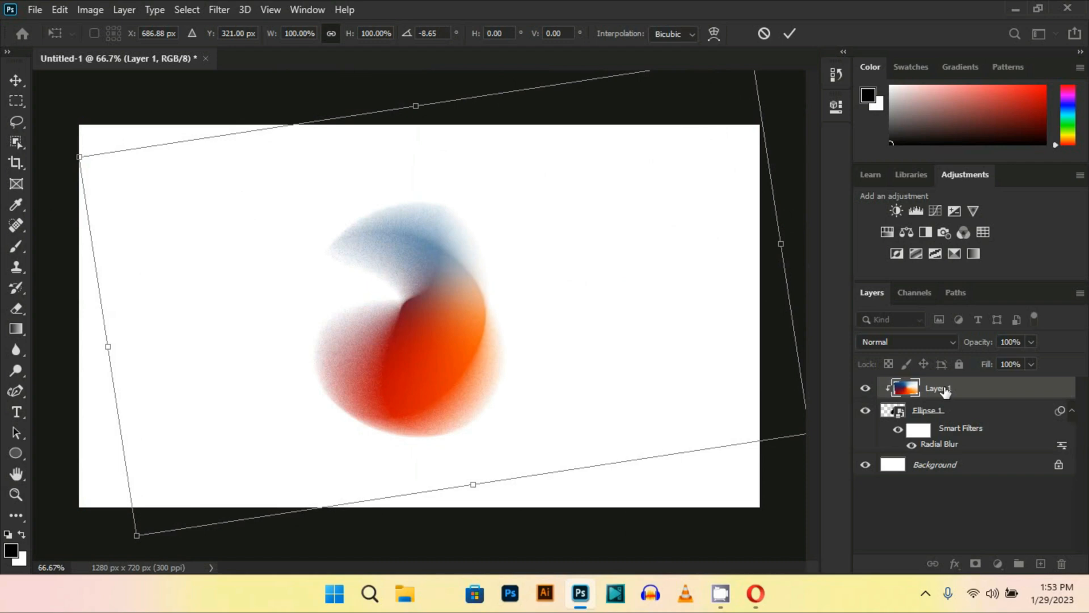
right_click(938, 388)
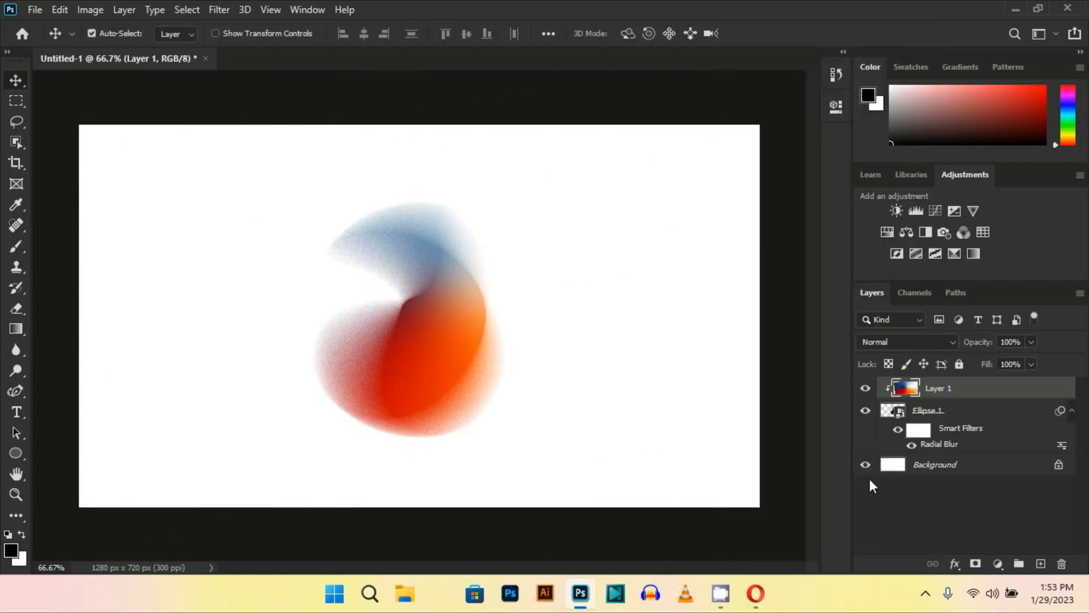
left_click(865, 464)
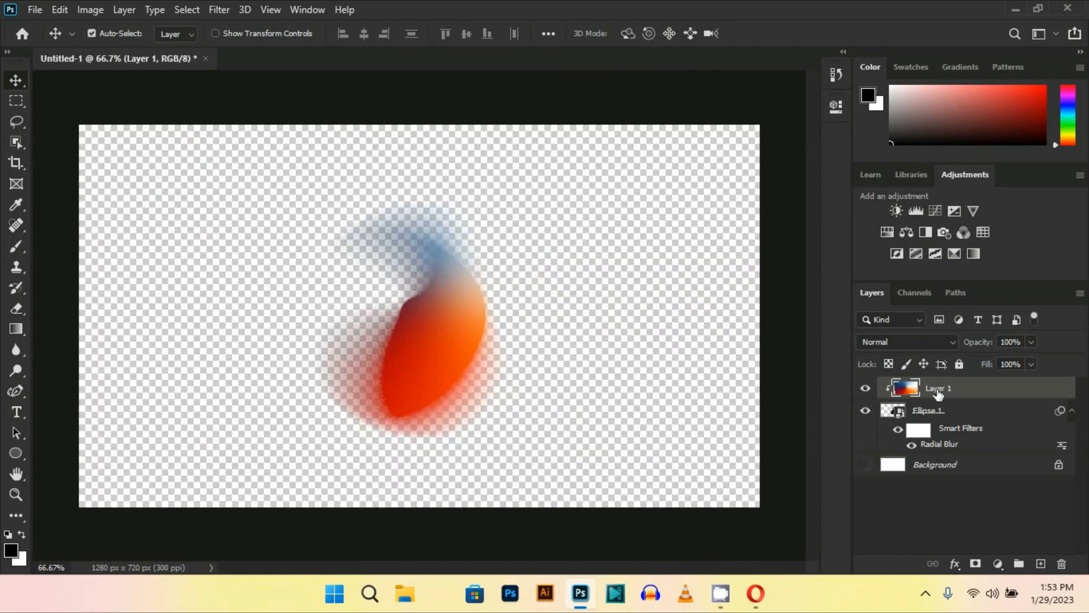
right_click(938, 388)
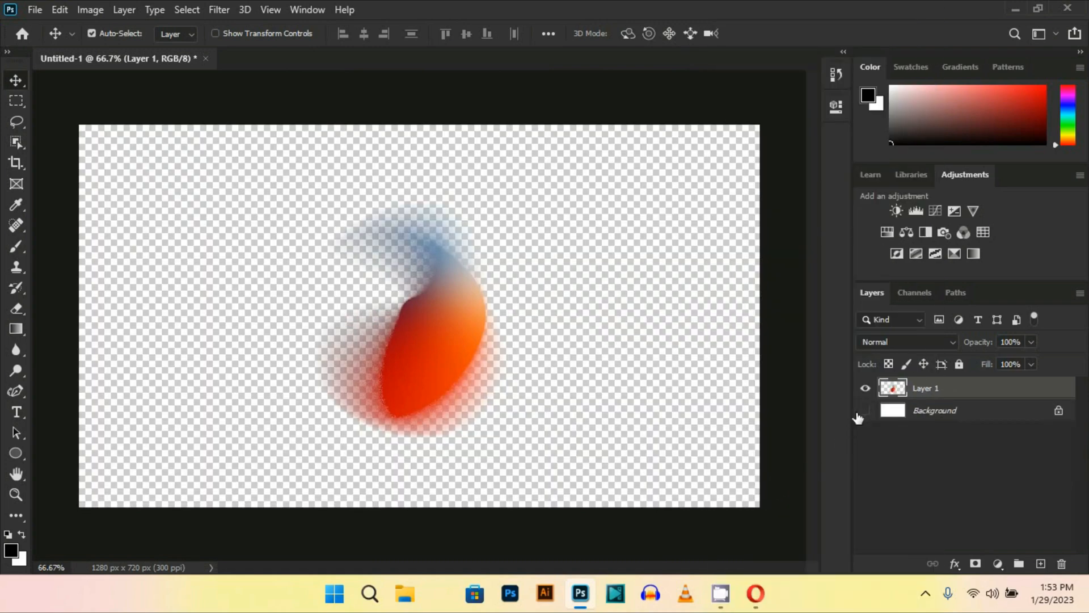
Free-transform the blurred shape to about 227% scale and -155° rotation, filling the lower right
left_click(864, 411)
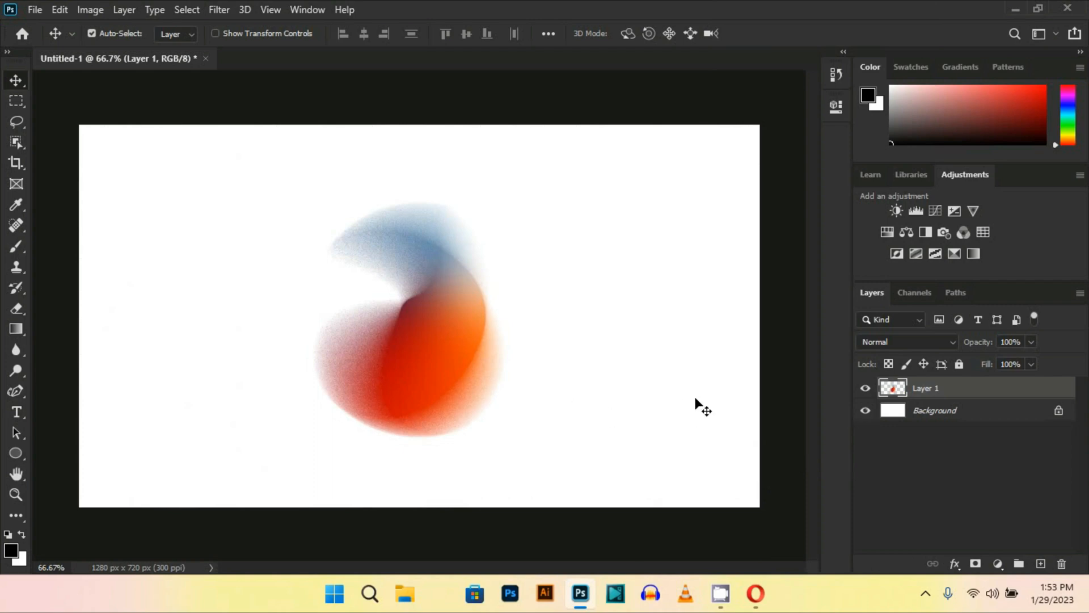
mouse_move(431, 375)
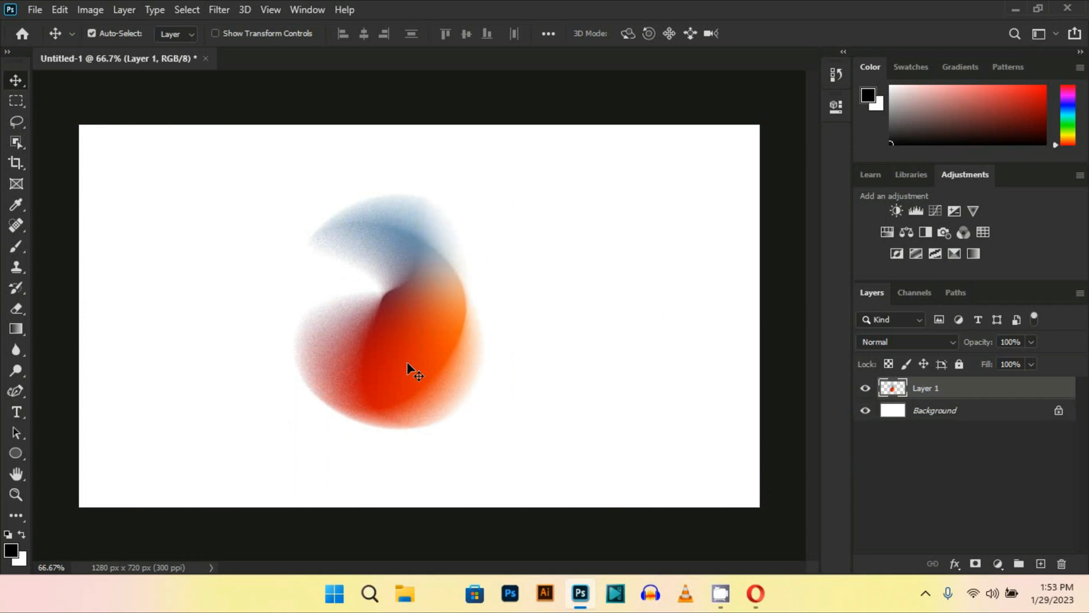
key("ctrl+t")
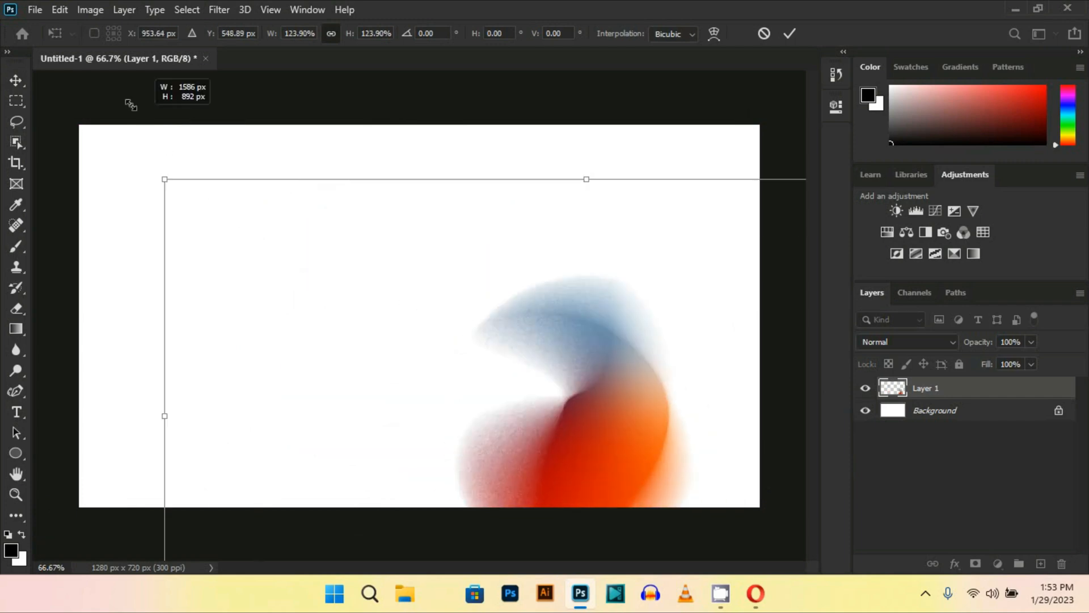
left_click_drag(164, 179, 204, 233)
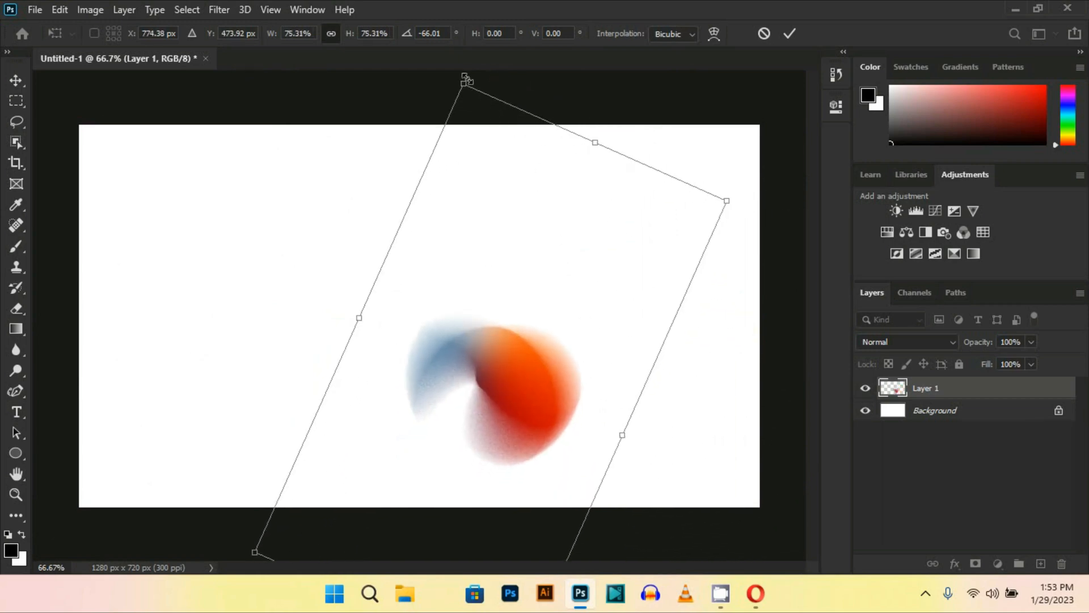
mouse_move(464, 75)
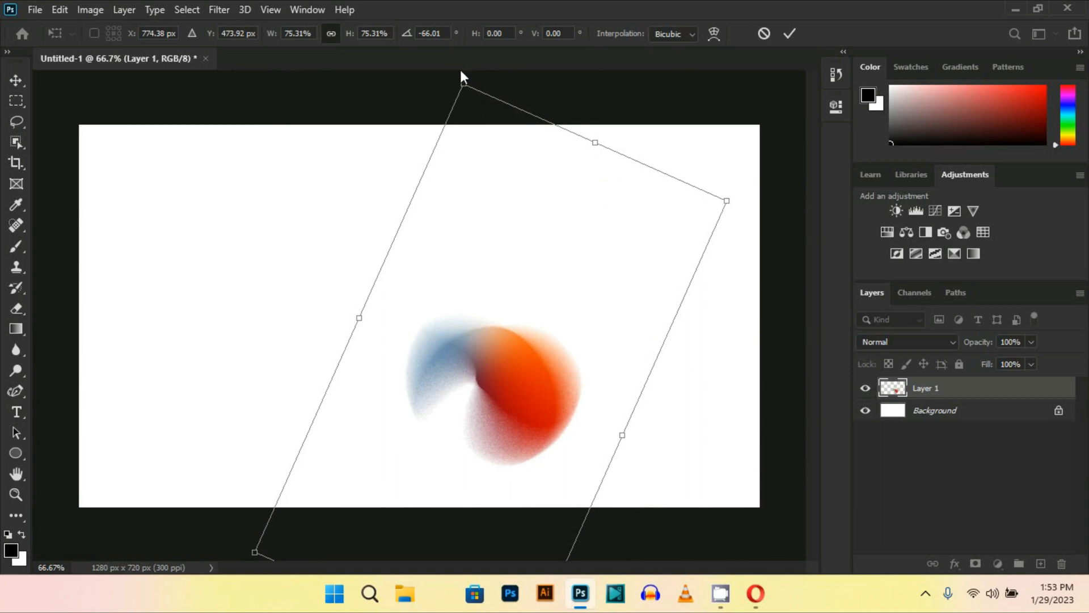
left_click_drag(463, 76, 291, 250)
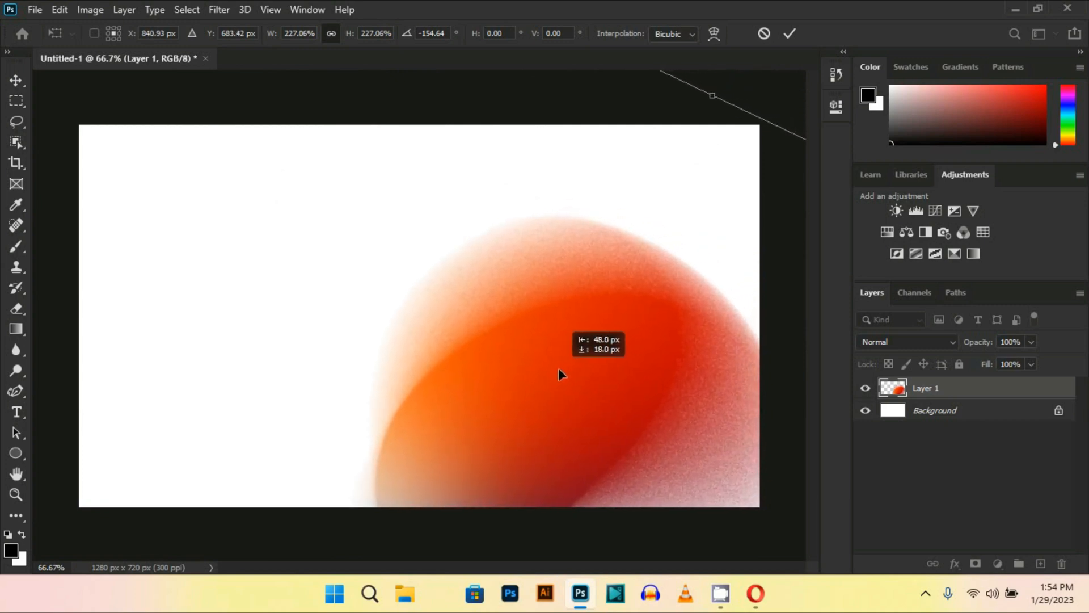
left_click(789, 32)
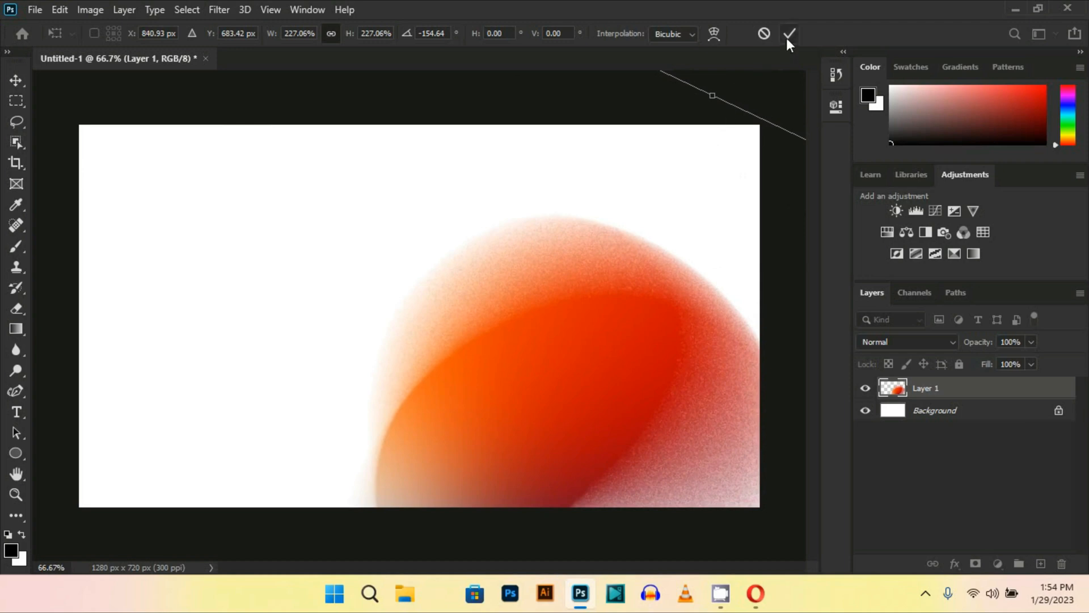
left_click(788, 33)
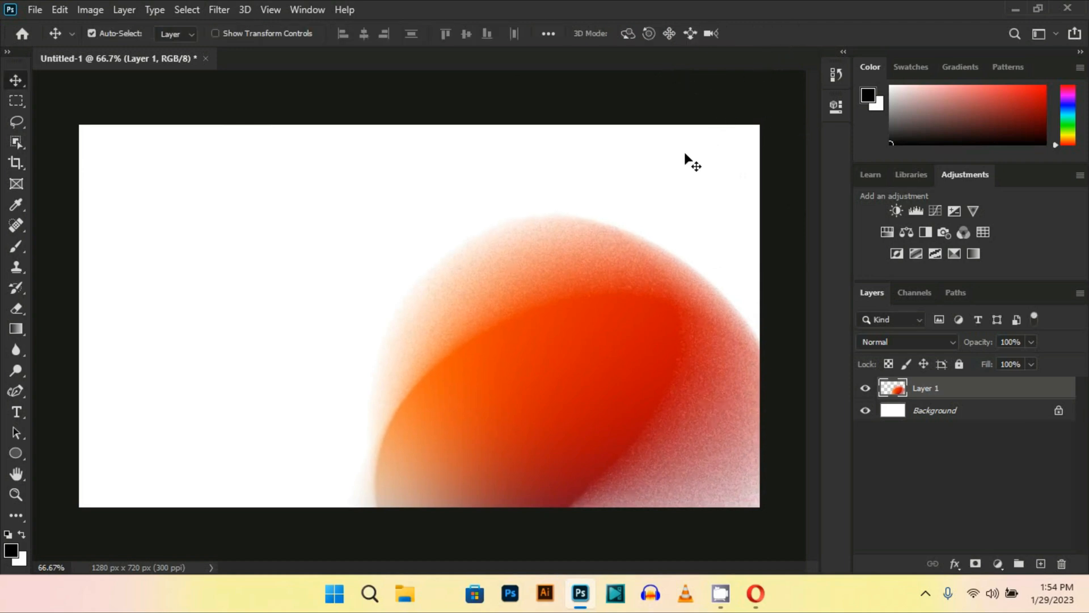
mouse_move(677, 428)
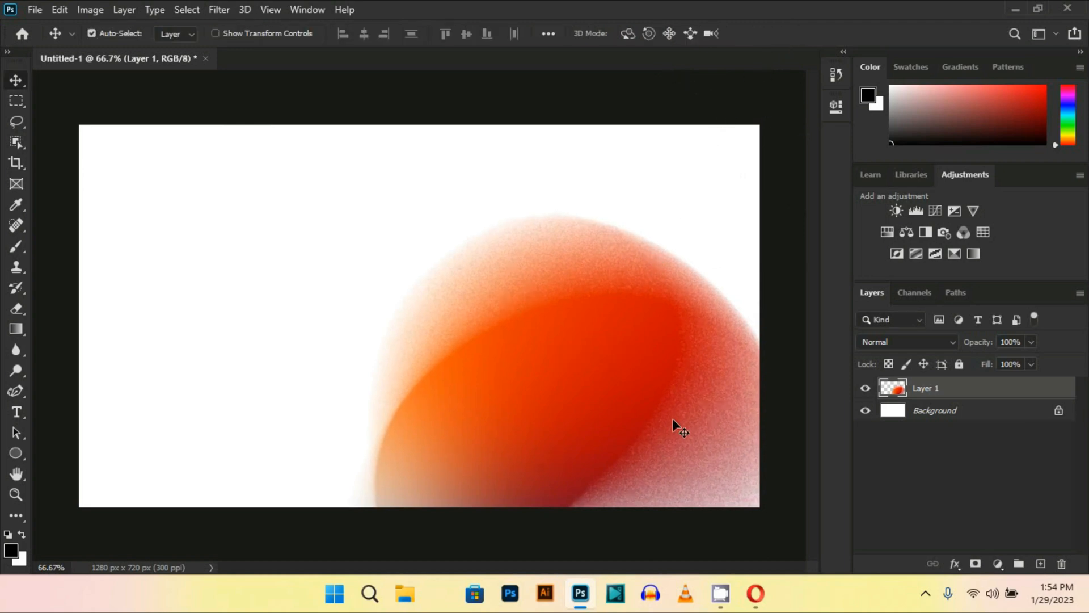
On the Background layer, choose a pale peach preset from the Oranges gradient group for filling
left_click(934, 410)
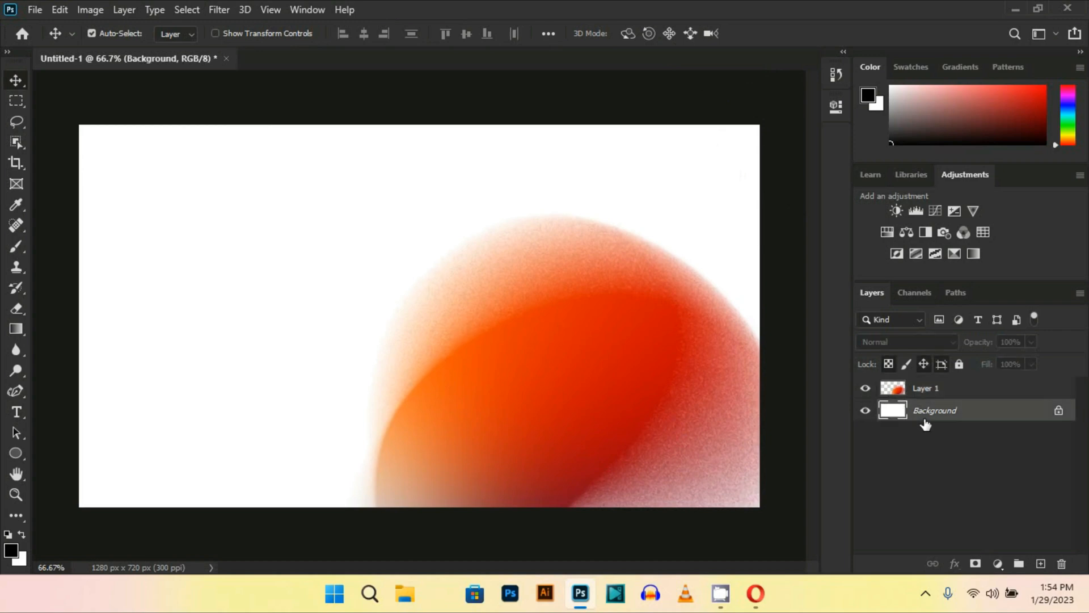
mouse_move(255, 351)
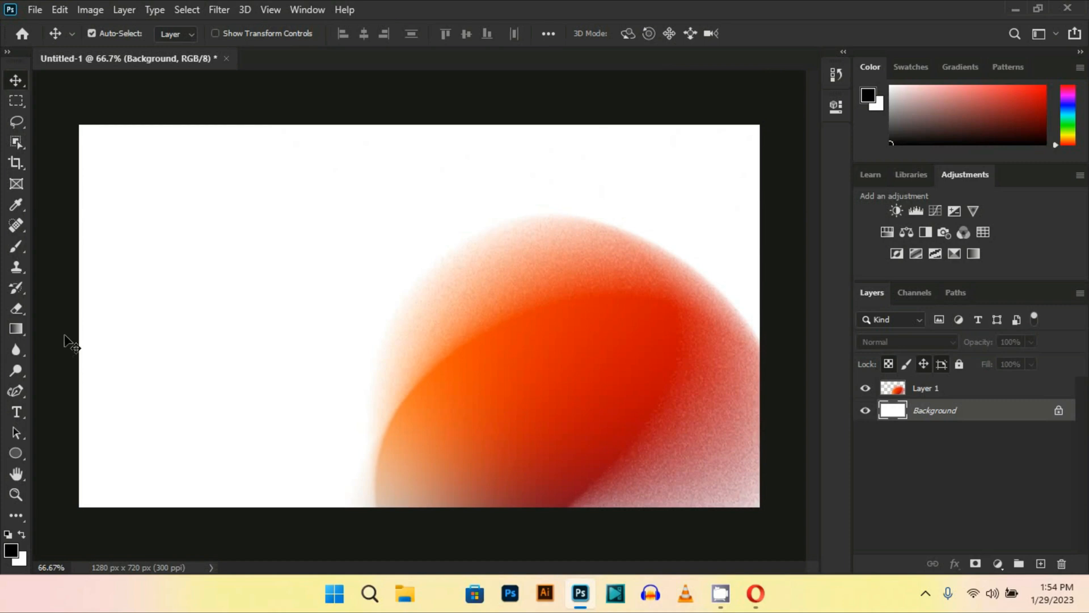
left_click(16, 329)
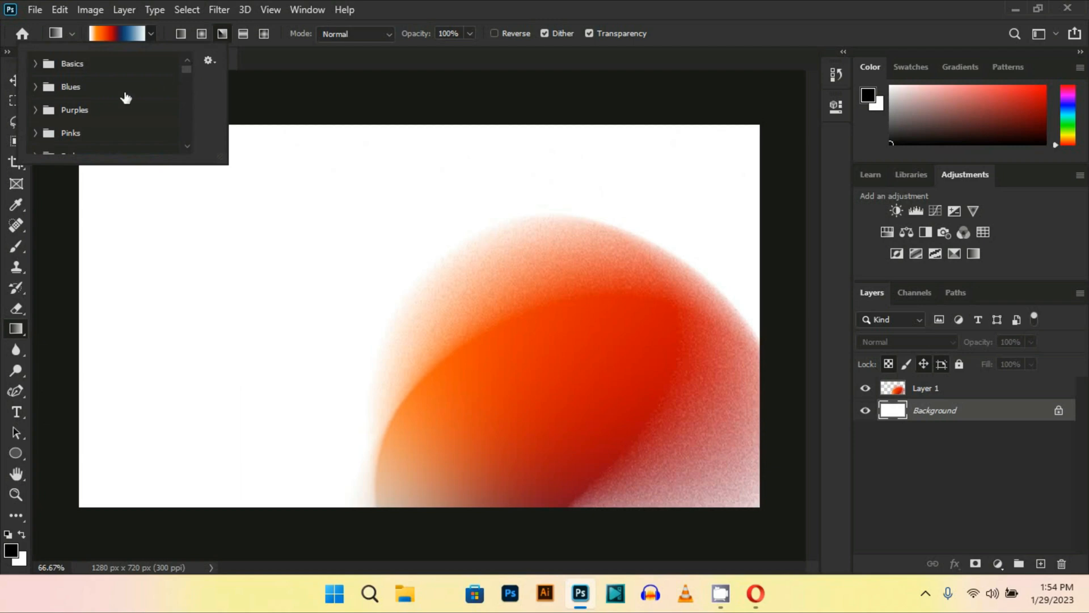
scroll("down", 3)
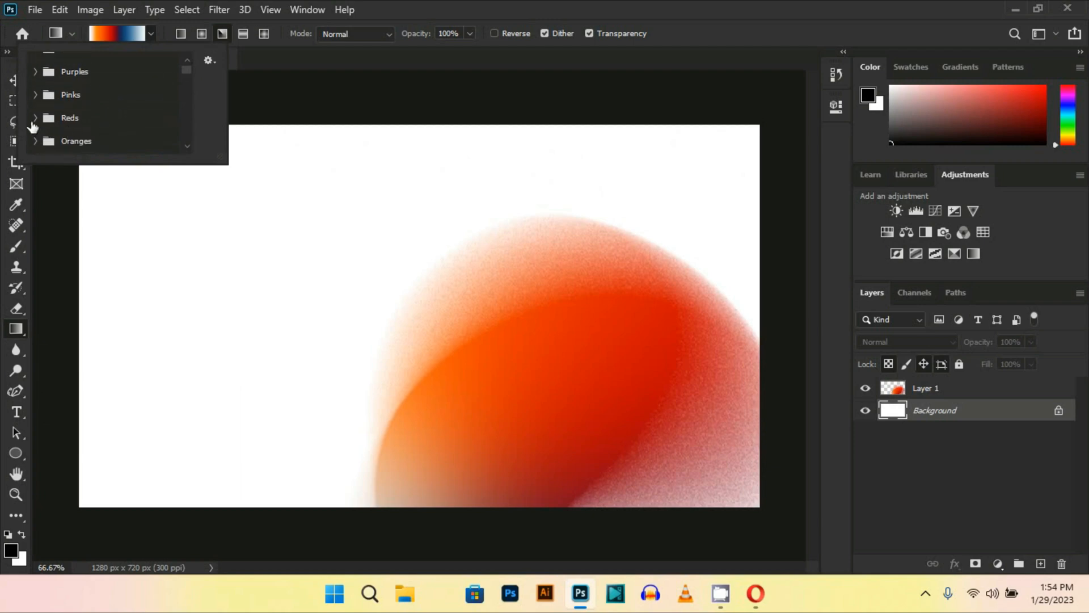
left_click(35, 94)
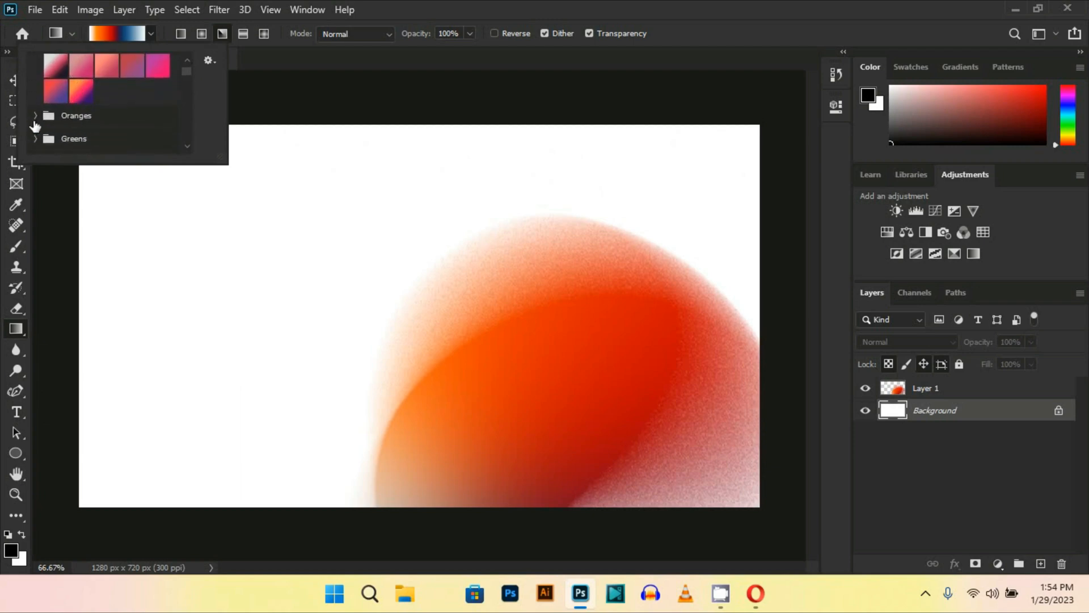
left_click(35, 116)
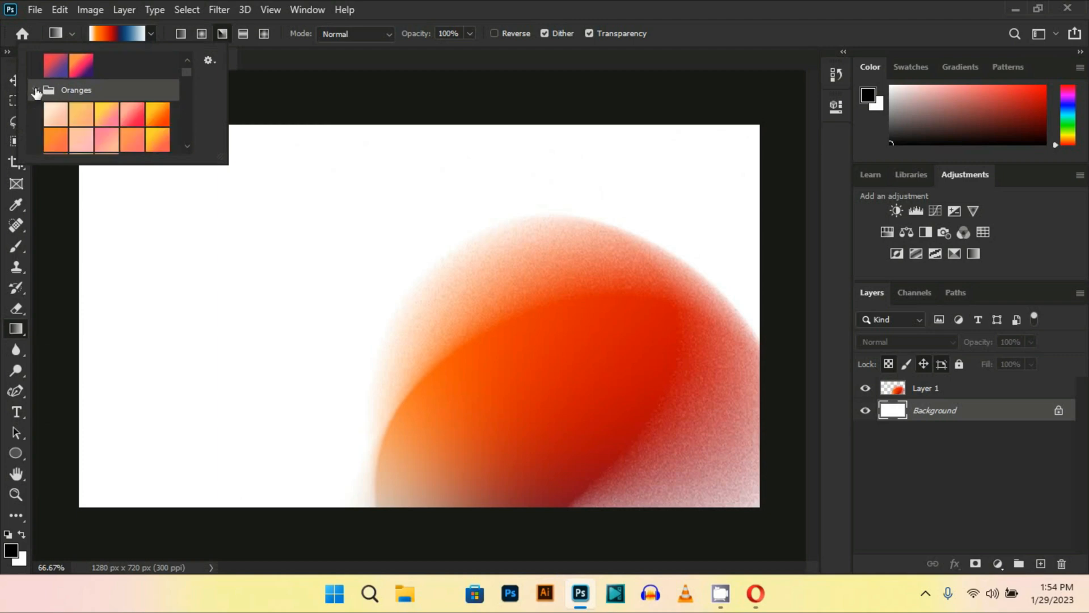
left_click(56, 91)
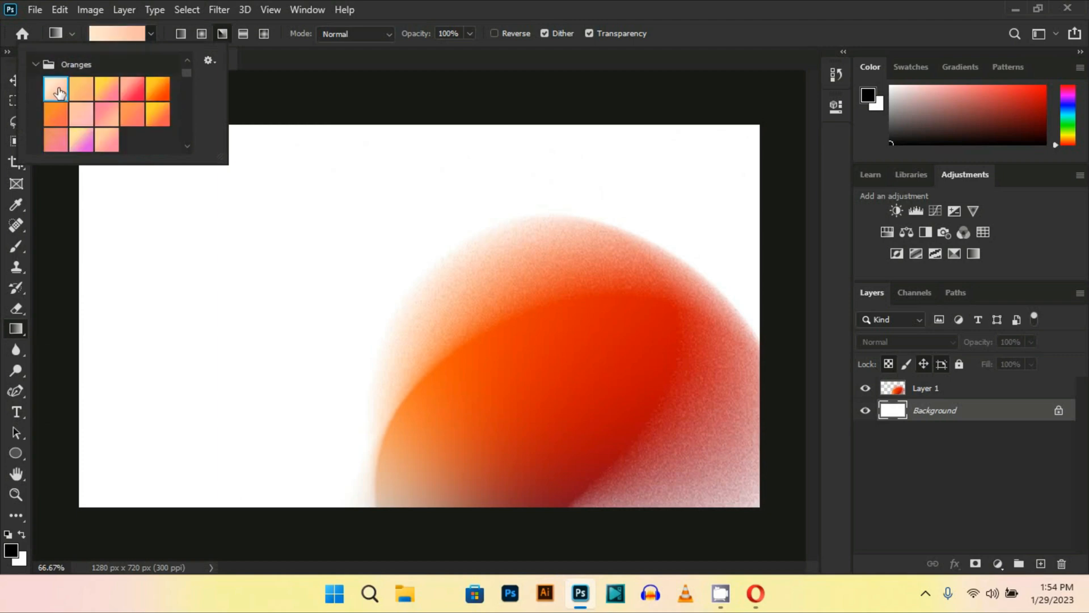
left_click(276, 164)
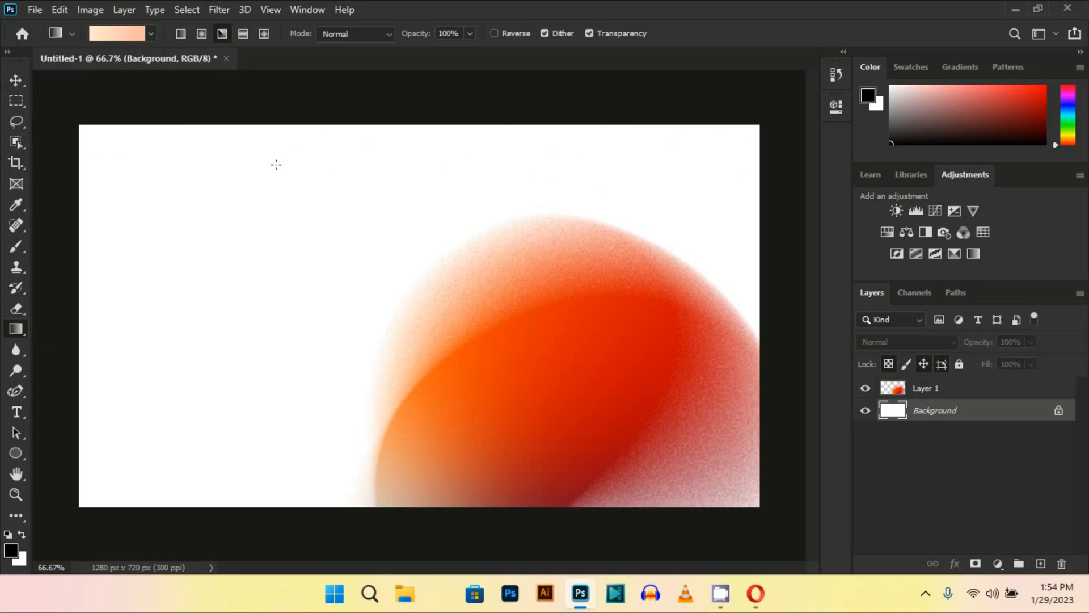
mouse_move(367, 281)
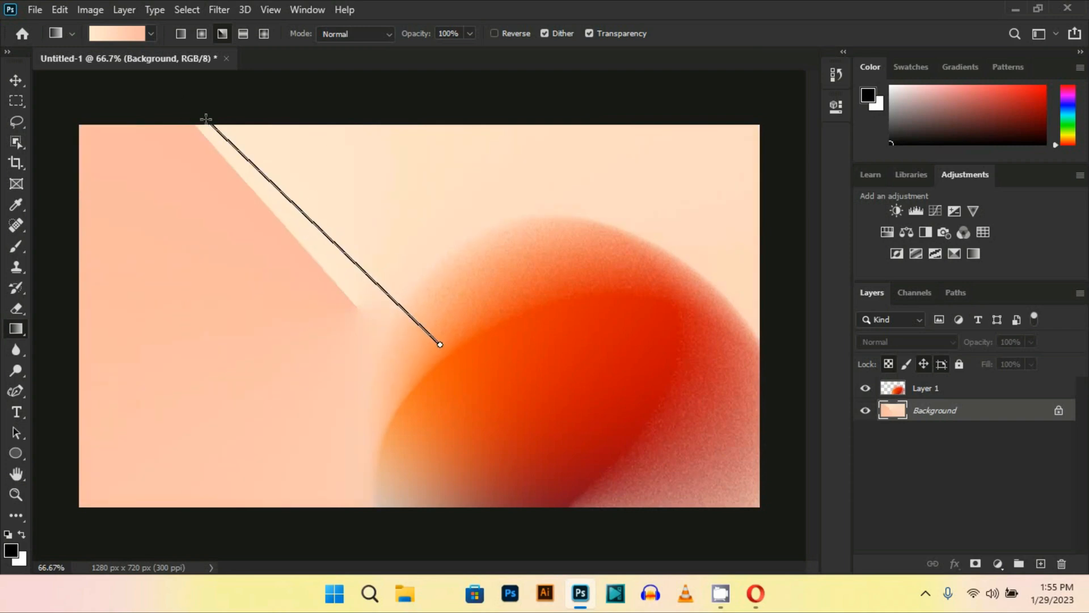
Soften the peach background with a 107.1 px Gaussian Blur
left_click(245, 10)
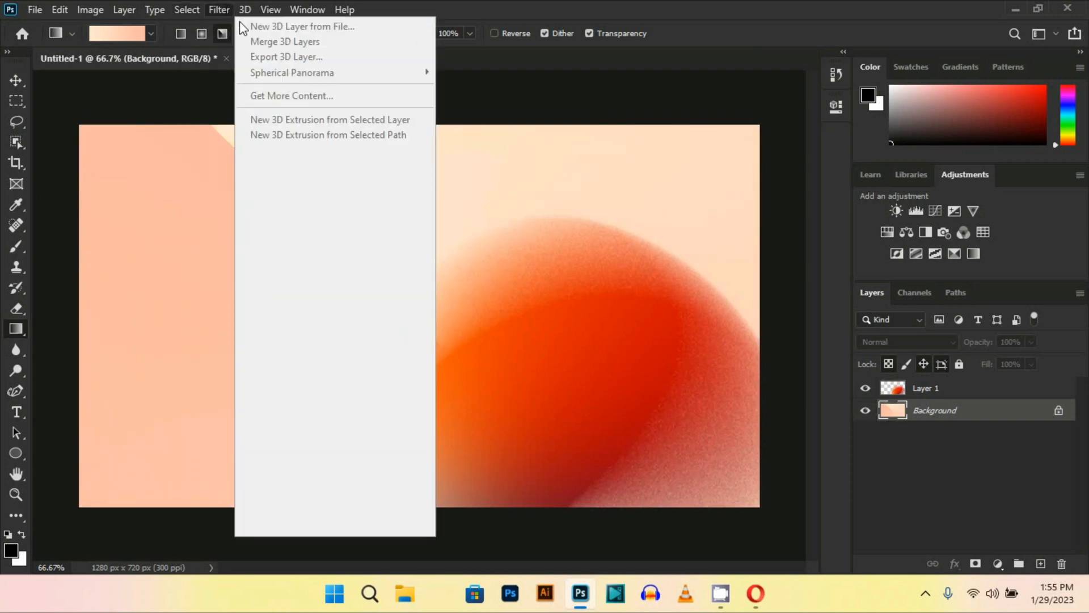
left_click(219, 9)
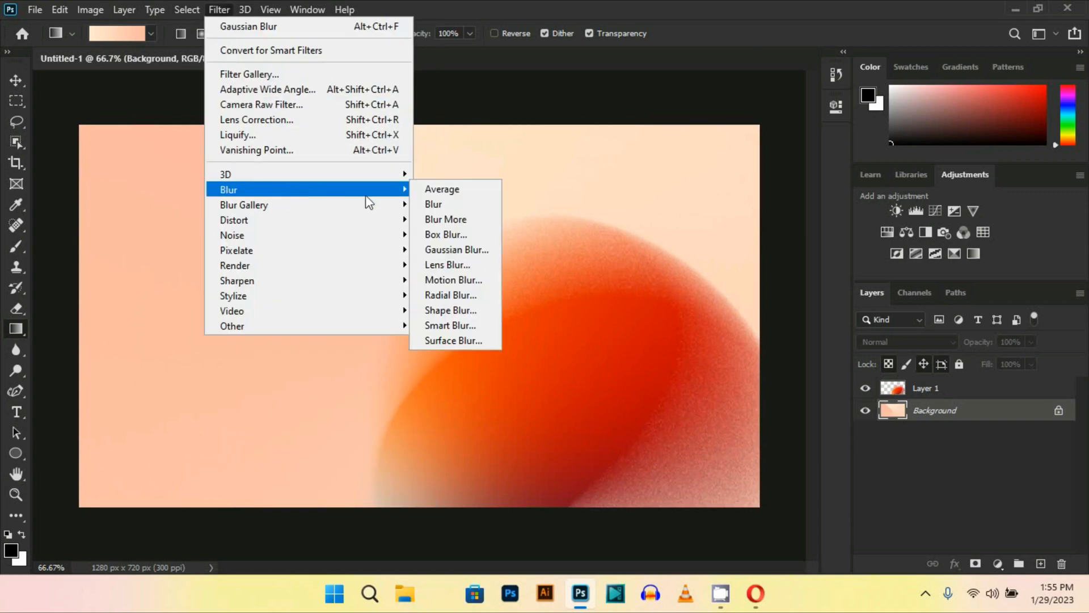
mouse_move(457, 250)
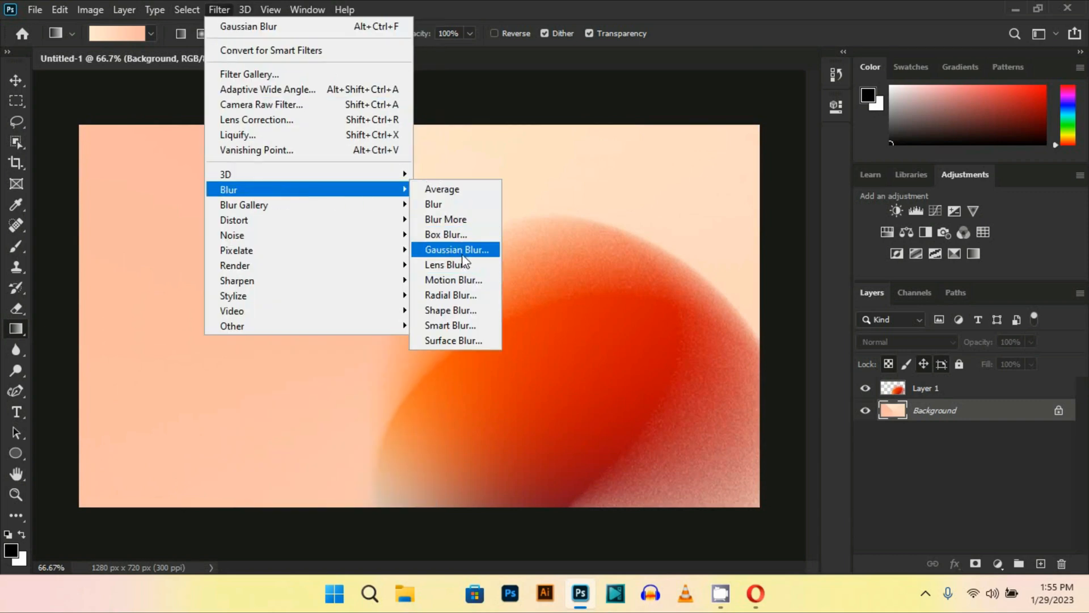
left_click(456, 249)
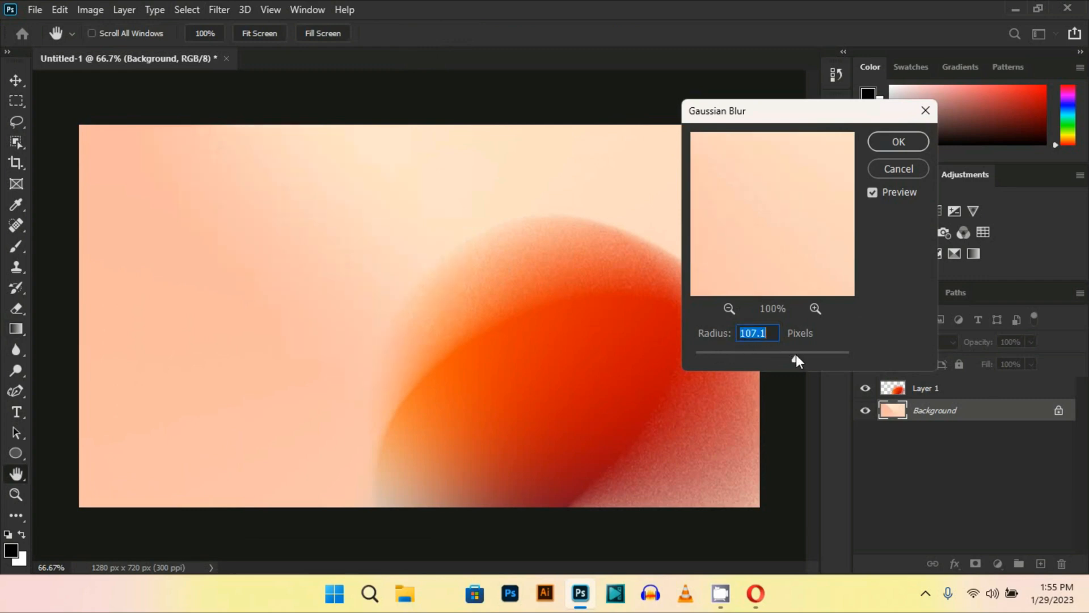
mouse_move(922, 148)
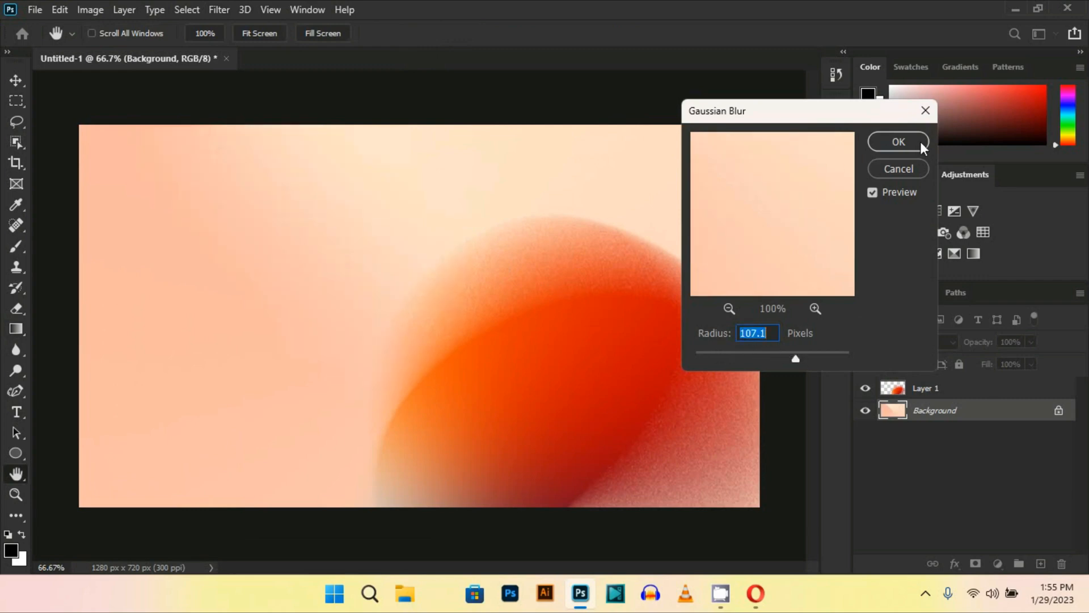
left_click(898, 142)
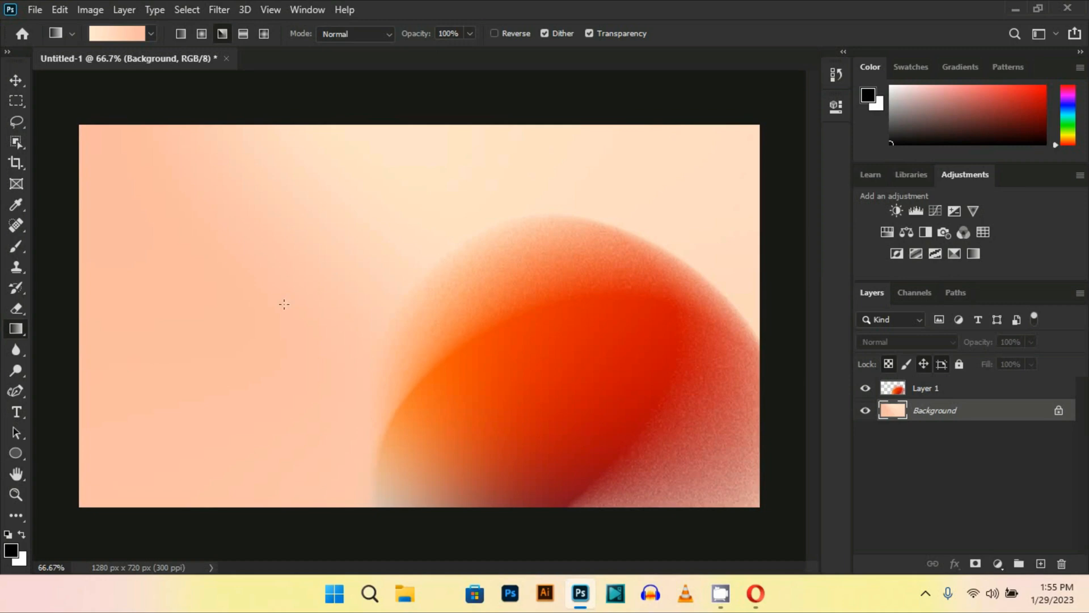
mouse_move(172, 332)
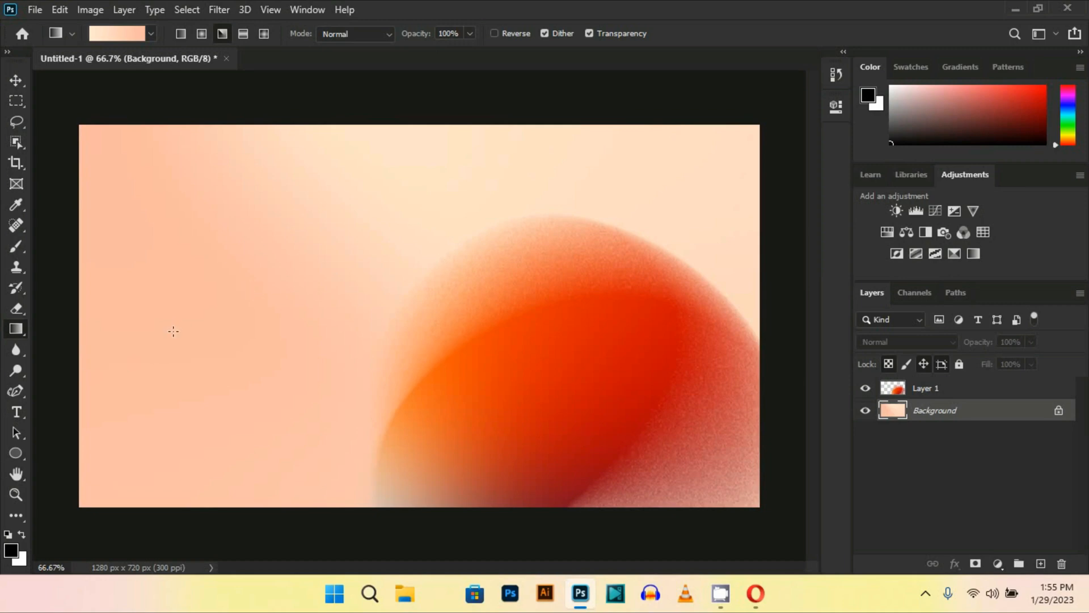
mouse_move(931, 398)
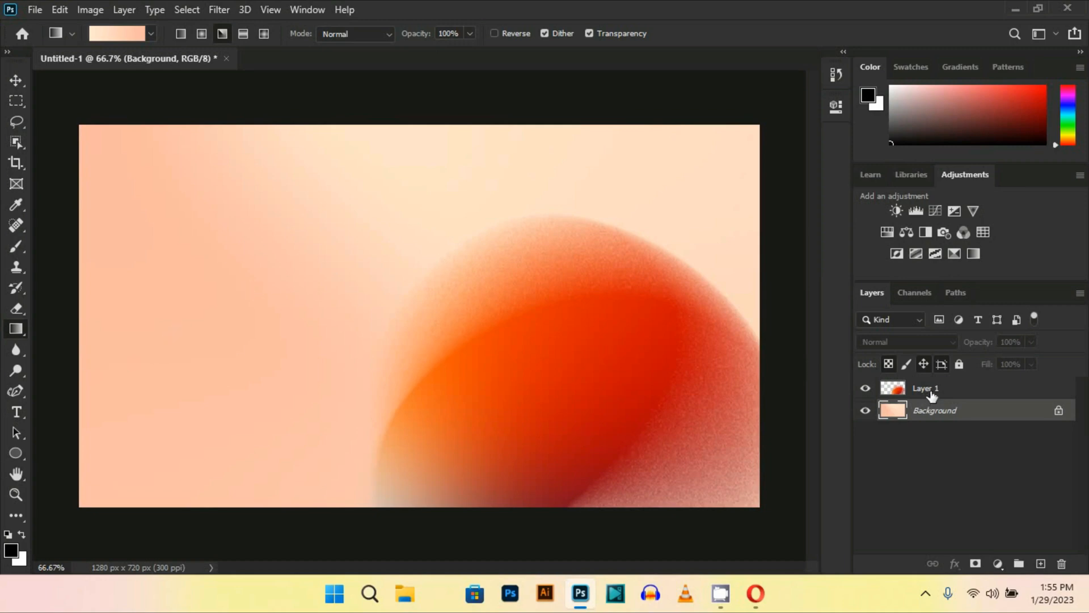
Create a text box with the Type tool and enter the word GRADIENTS
left_click(1040, 564)
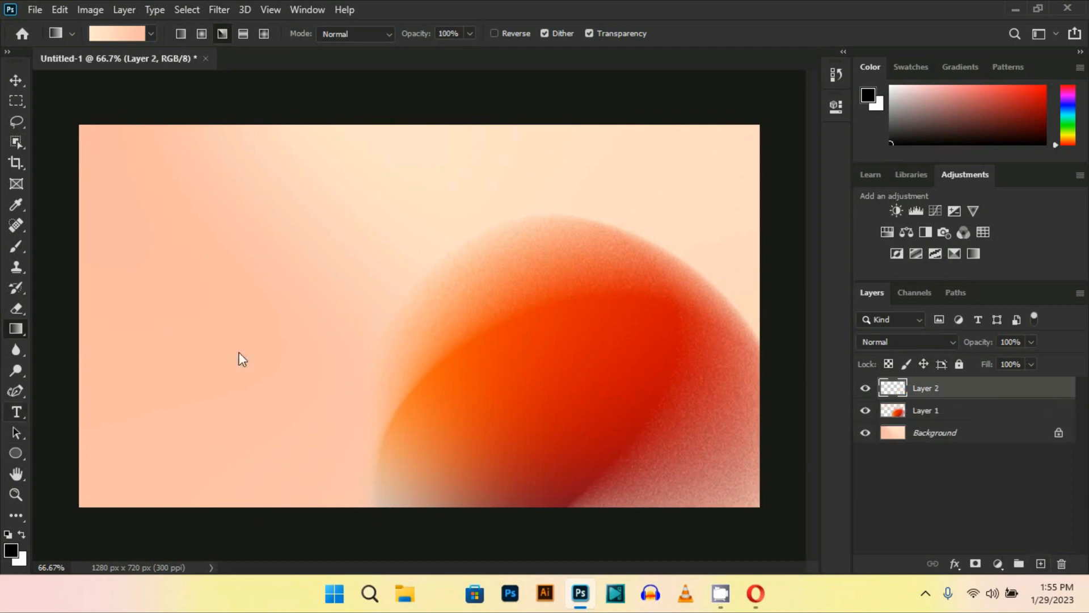
mouse_move(231, 238)
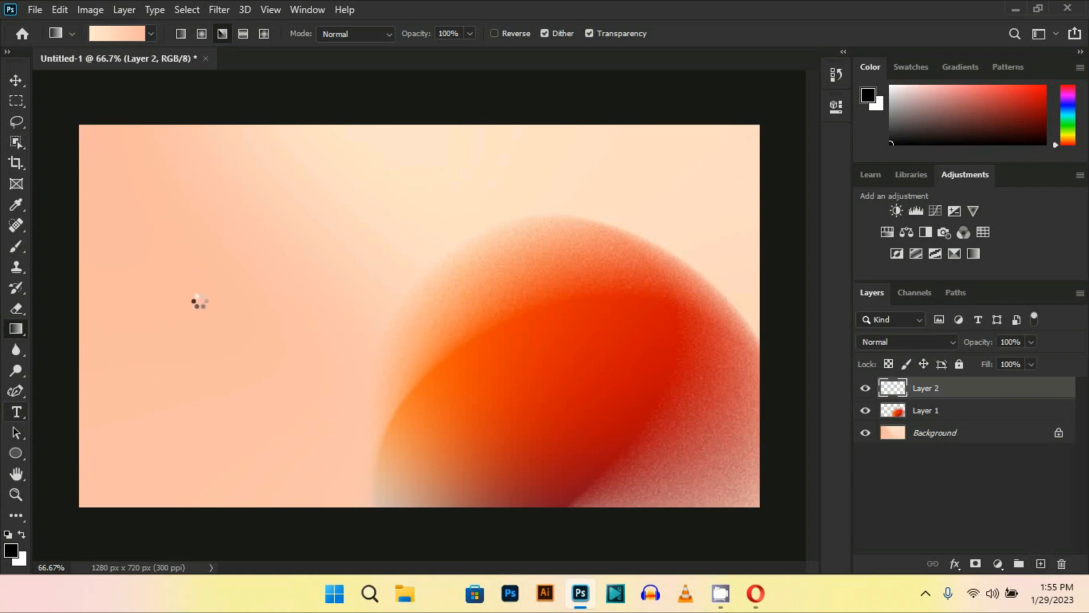
left_click(16, 411)
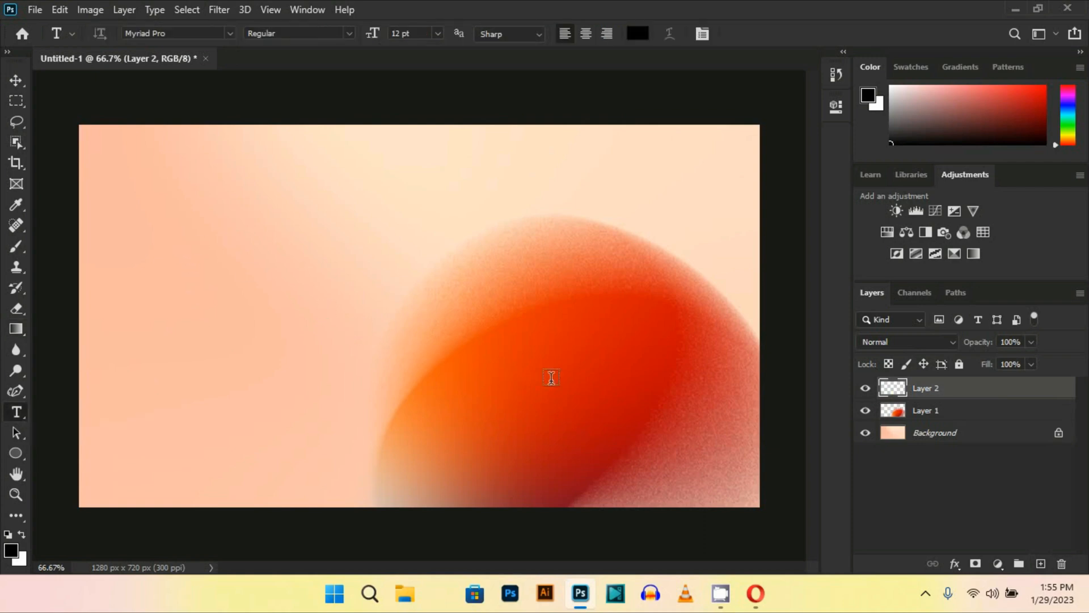
type("Lorem ipsum dolor sit amet, consectetur adipiscing elit, sed do eiusmod tempor incididunt ut labore et dolore magna aliqua. Quis ipsum suspendisse ultrices")
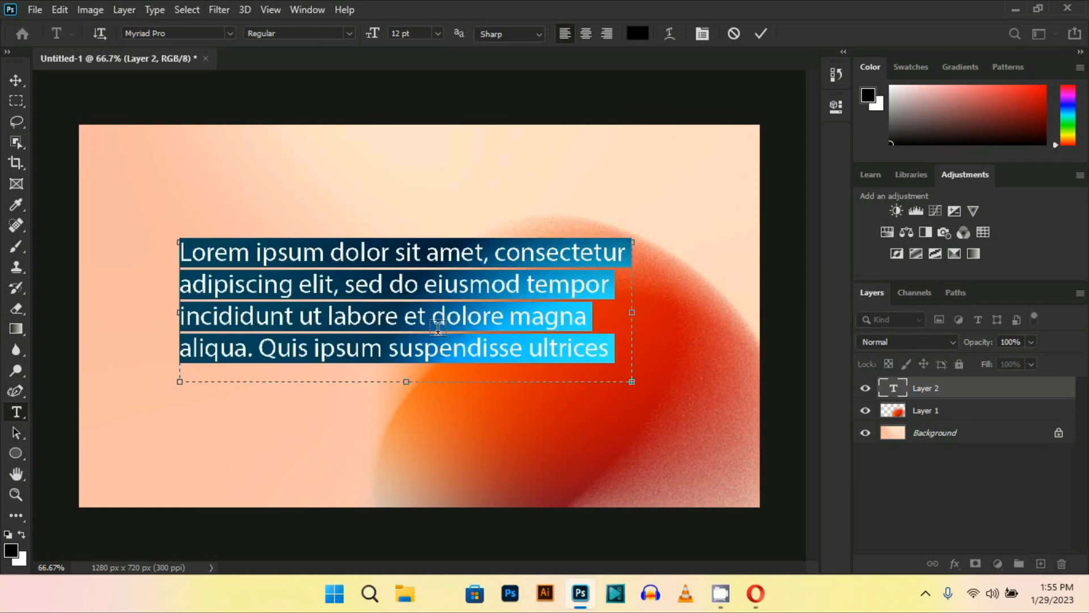
type("GRA")
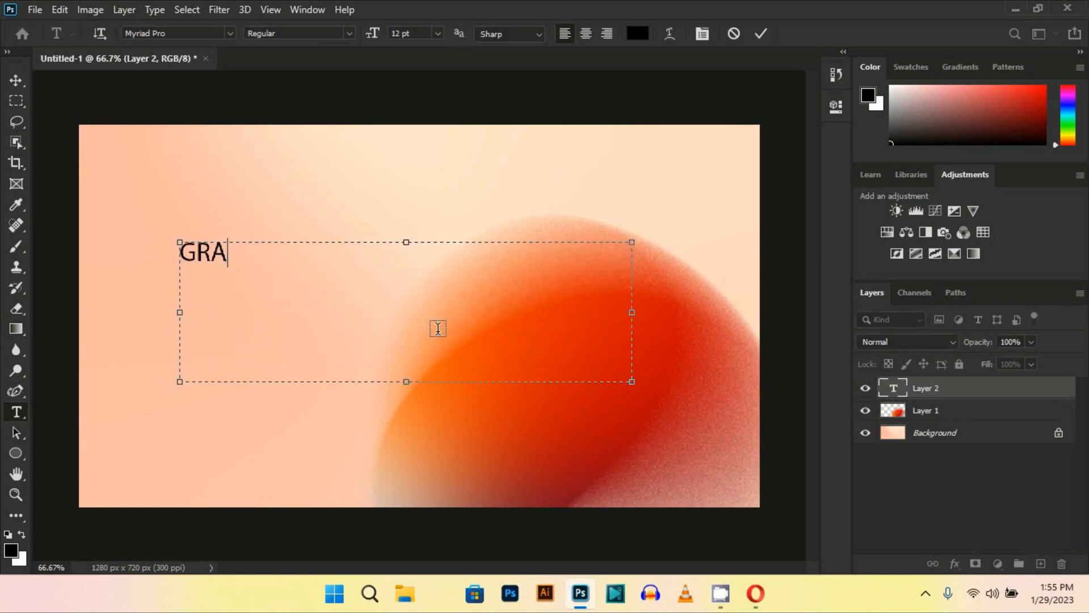
type("DIENTS")
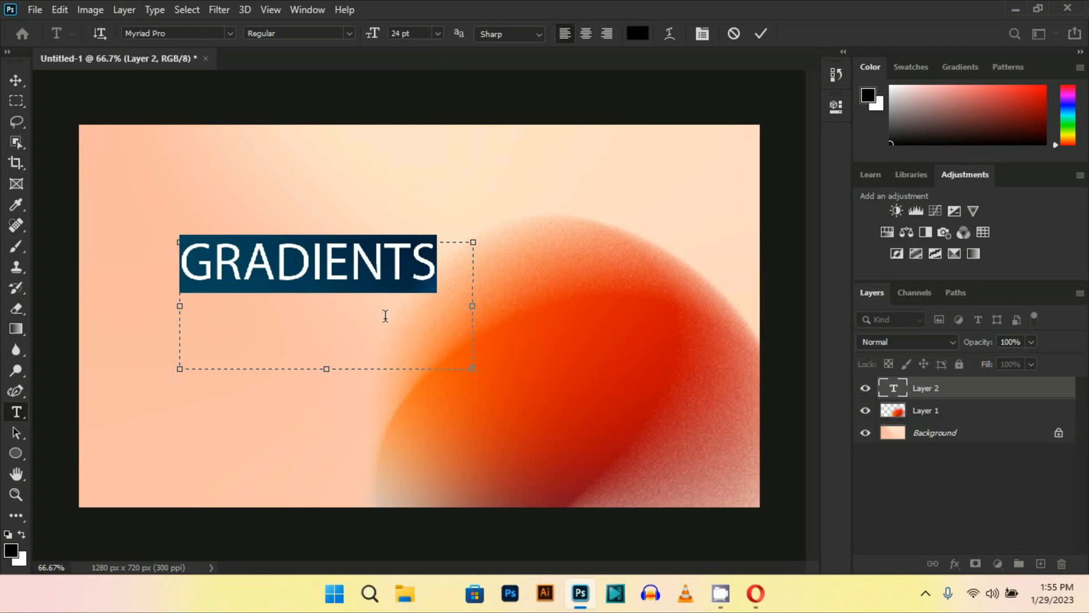
mouse_move(440, 56)
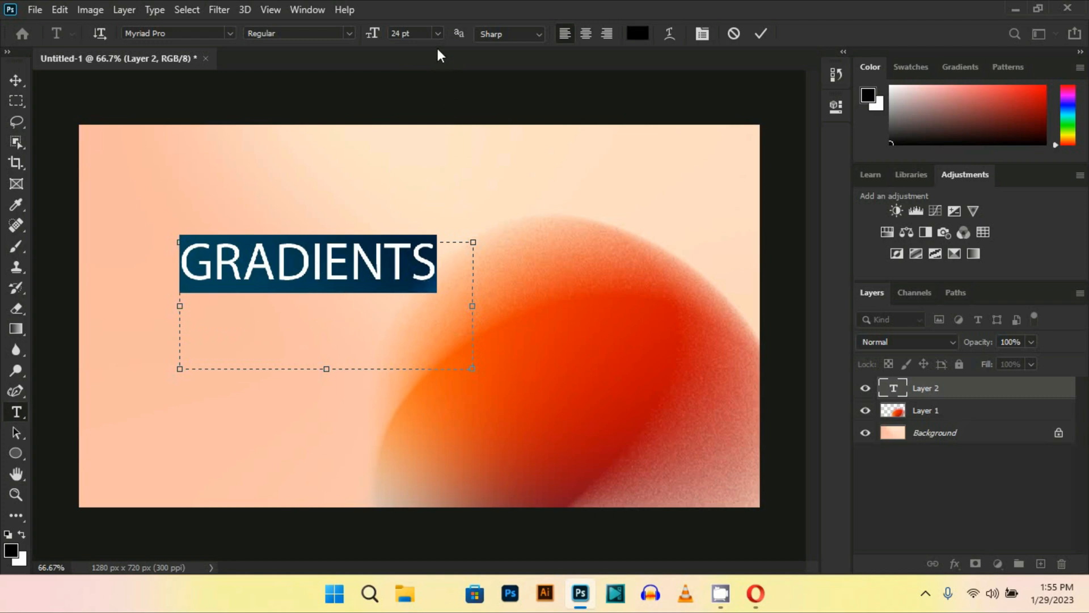
Set the GRADIENTS text to 24 pt in the Contingent Serif font
left_click(437, 33)
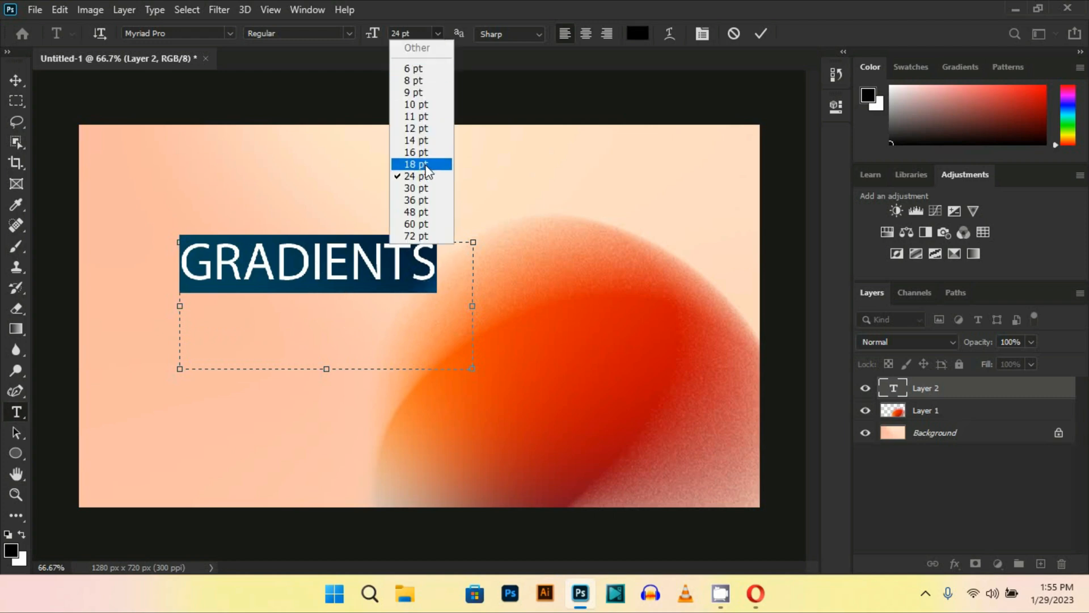
left_click(415, 165)
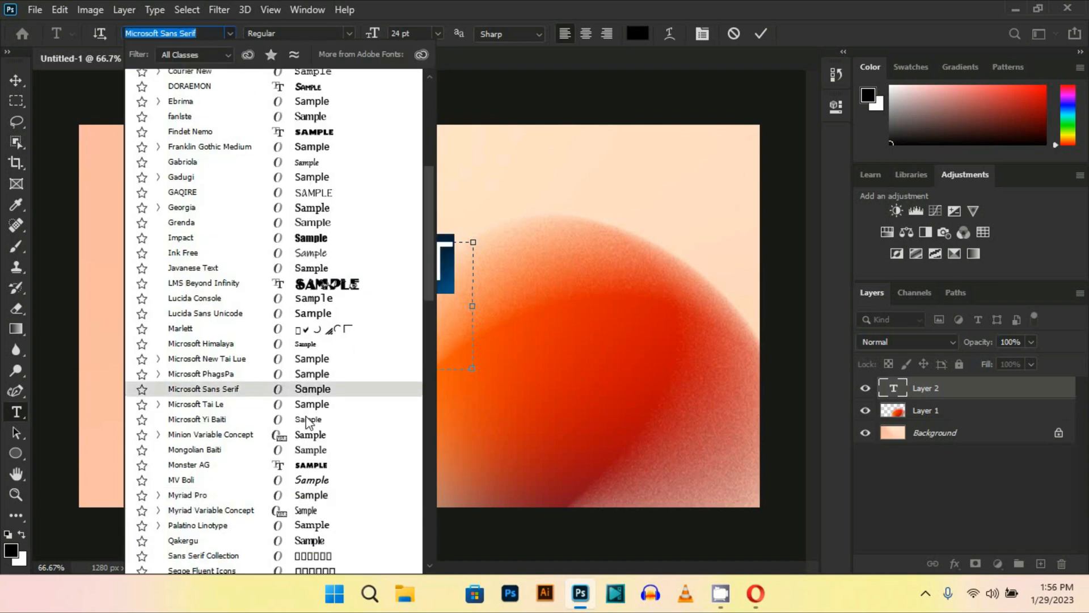
scroll("up", 3)
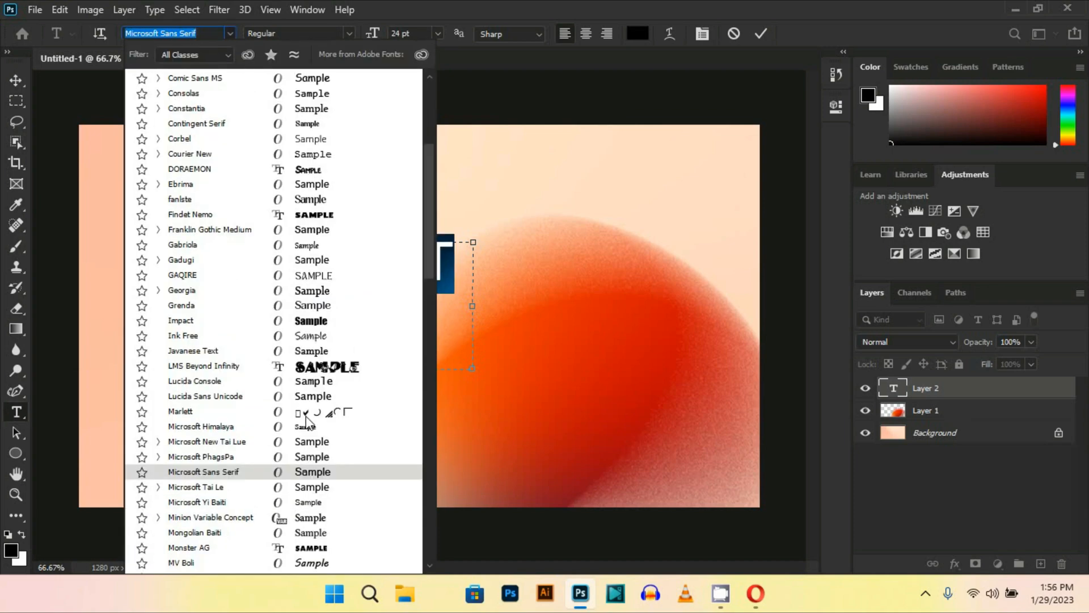
left_click(196, 123)
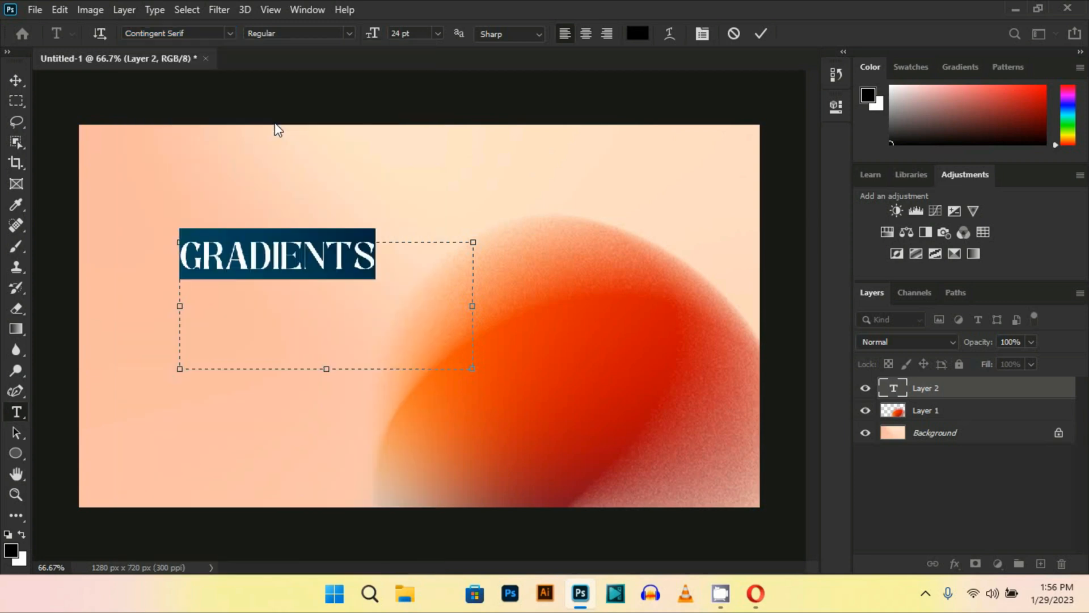
mouse_move(363, 275)
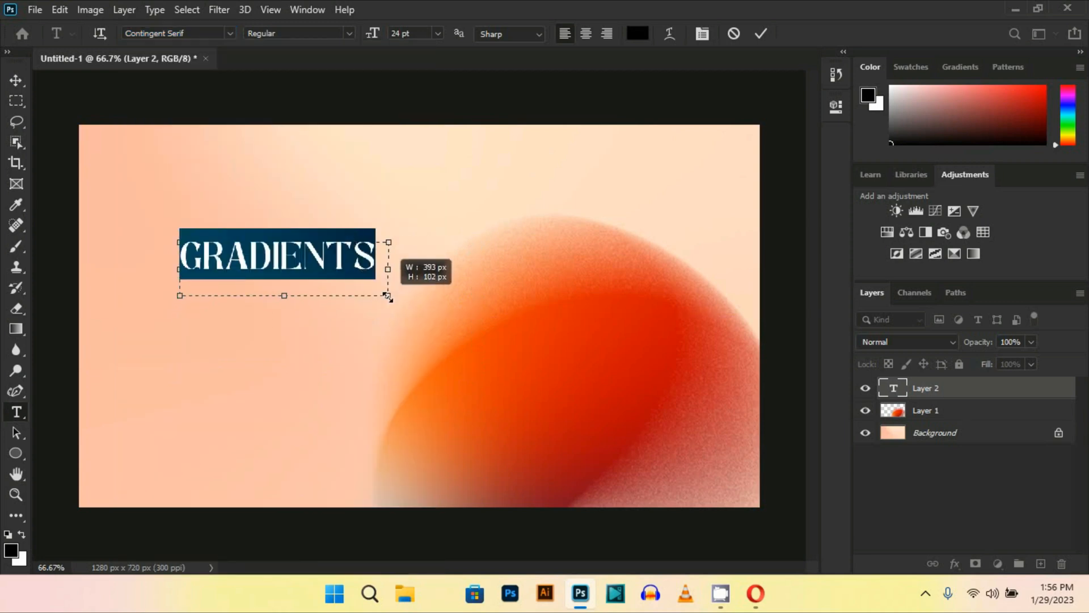
Commit the text and move GRADIENTS toward the canvas centre over the orange shape
left_click(760, 33)
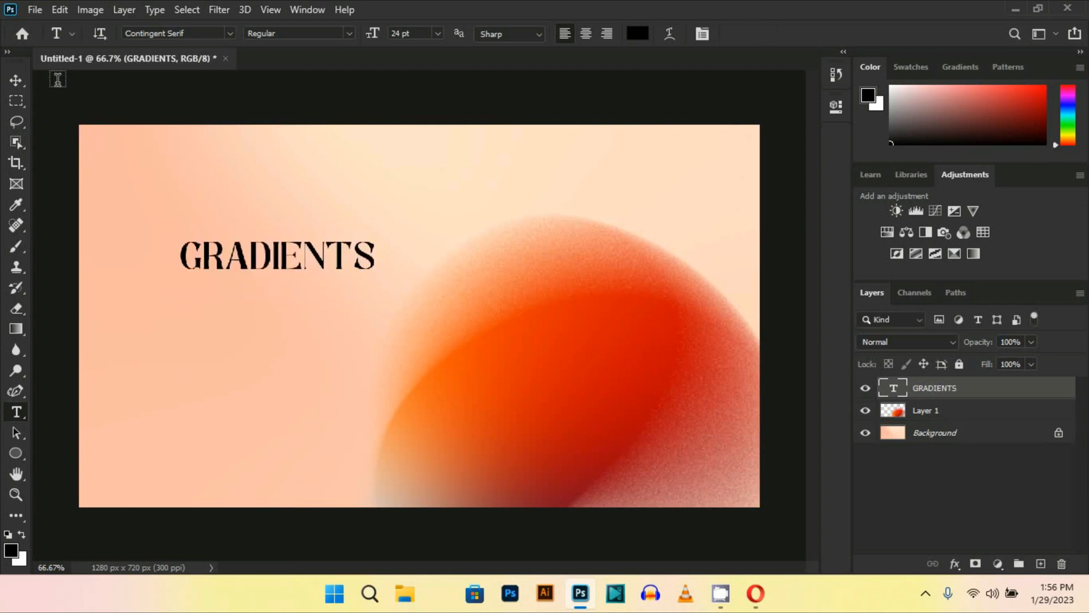
left_click(16, 81)
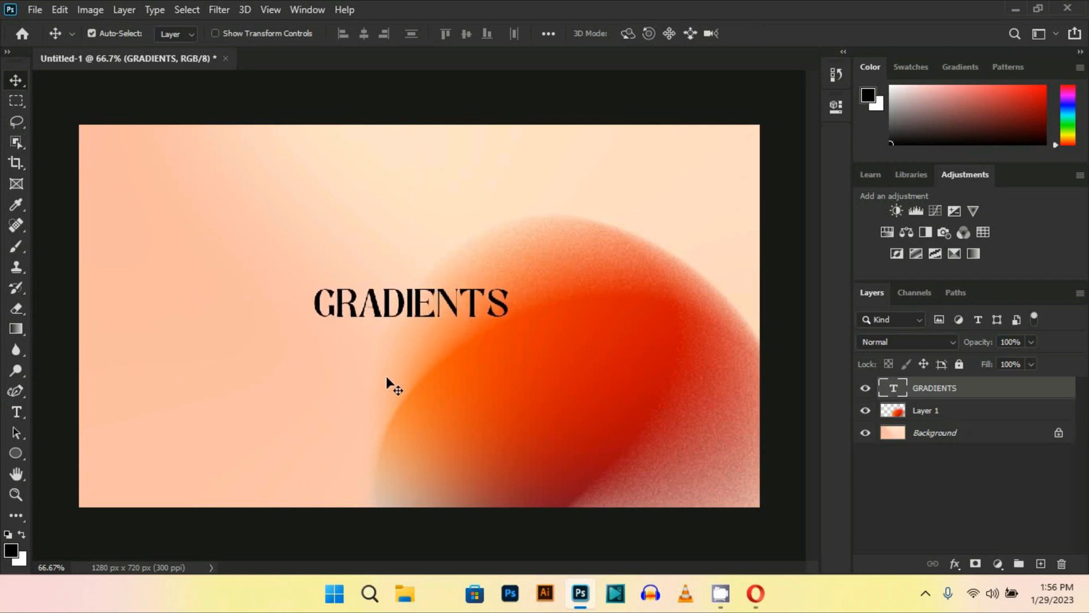
mouse_move(397, 327)
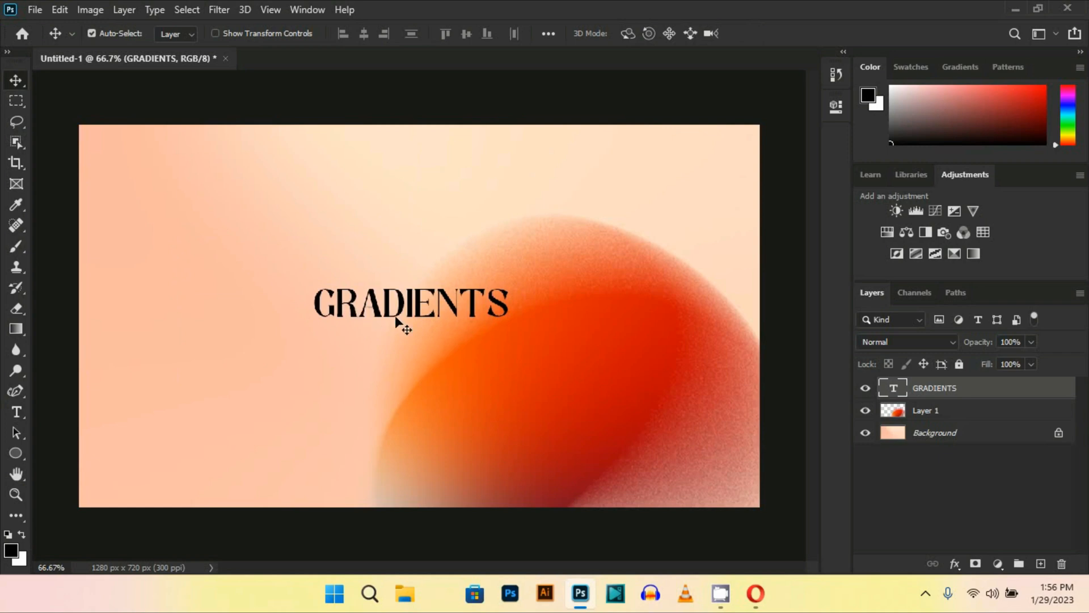
mouse_move(455, 300)
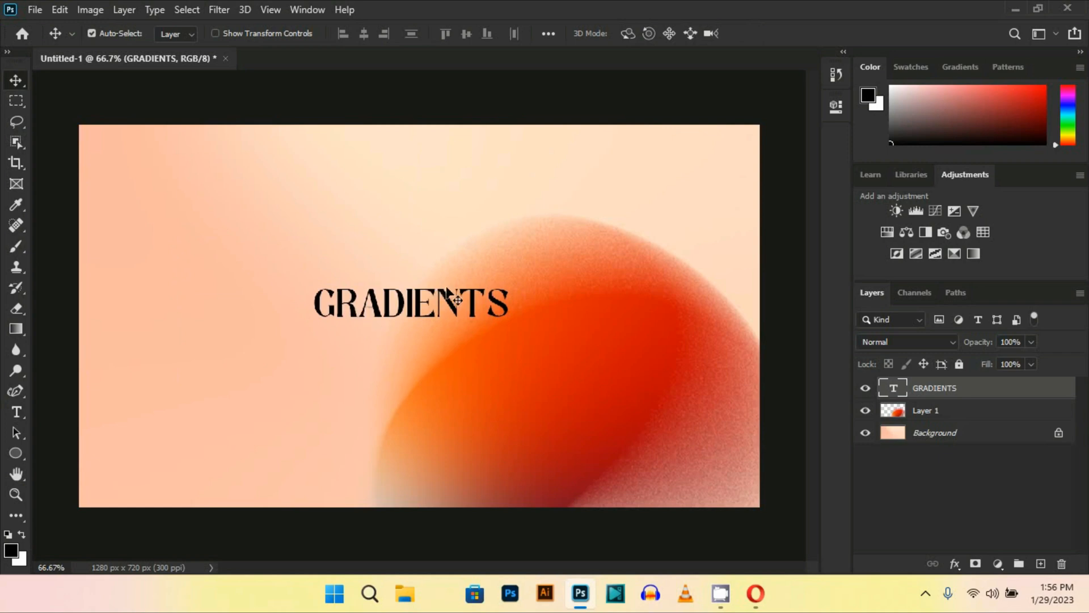
mouse_move(271, 206)
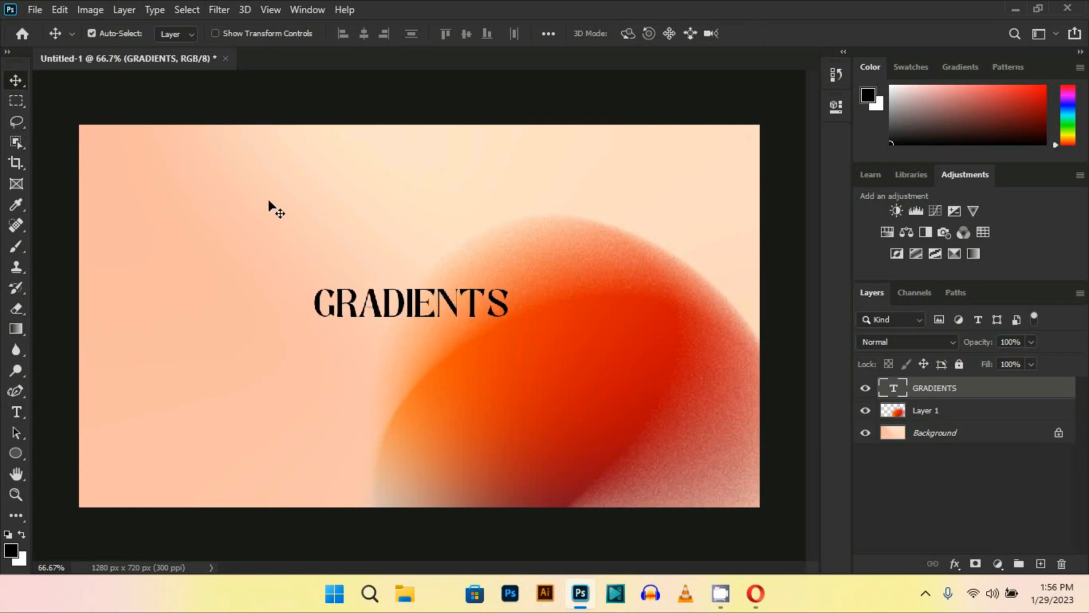
Apply Add Noise at 4.87% Uniform to the GRADIENTS text as a smart filter
left_click(217, 10)
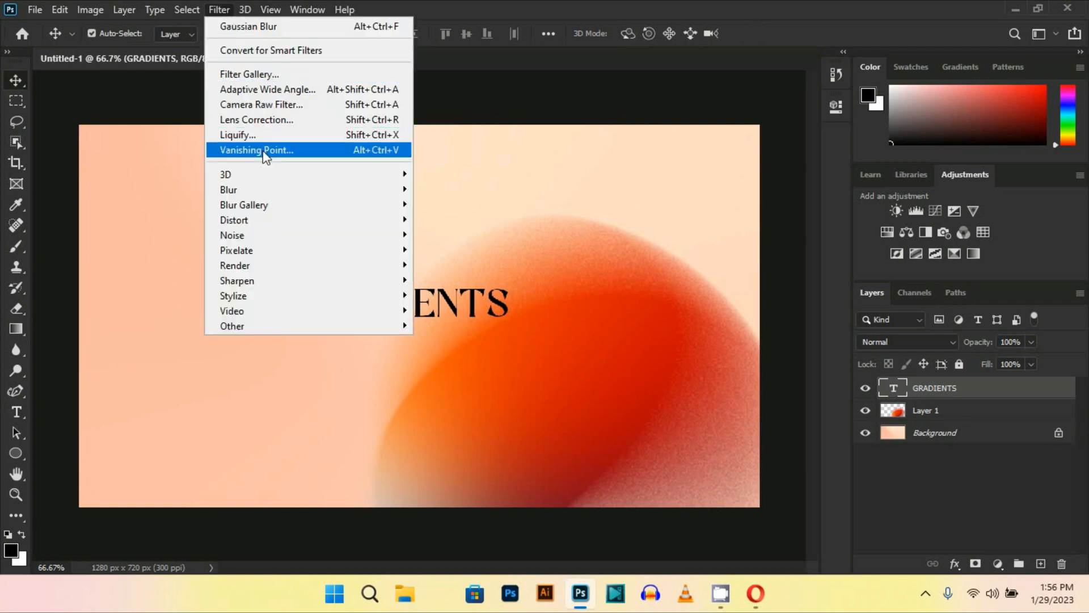
mouse_move(233, 235)
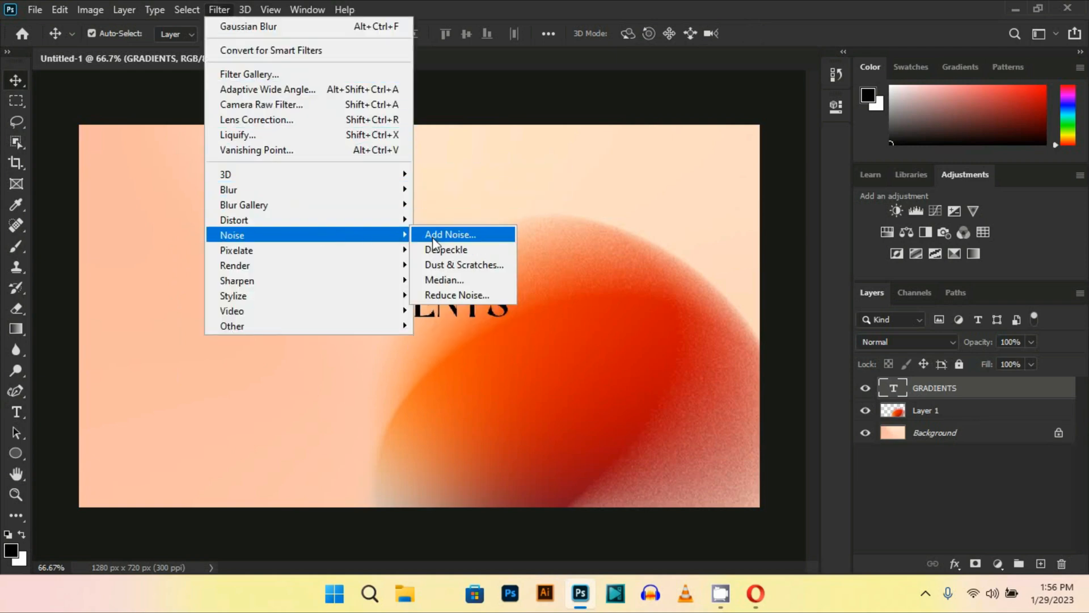
left_click(450, 234)
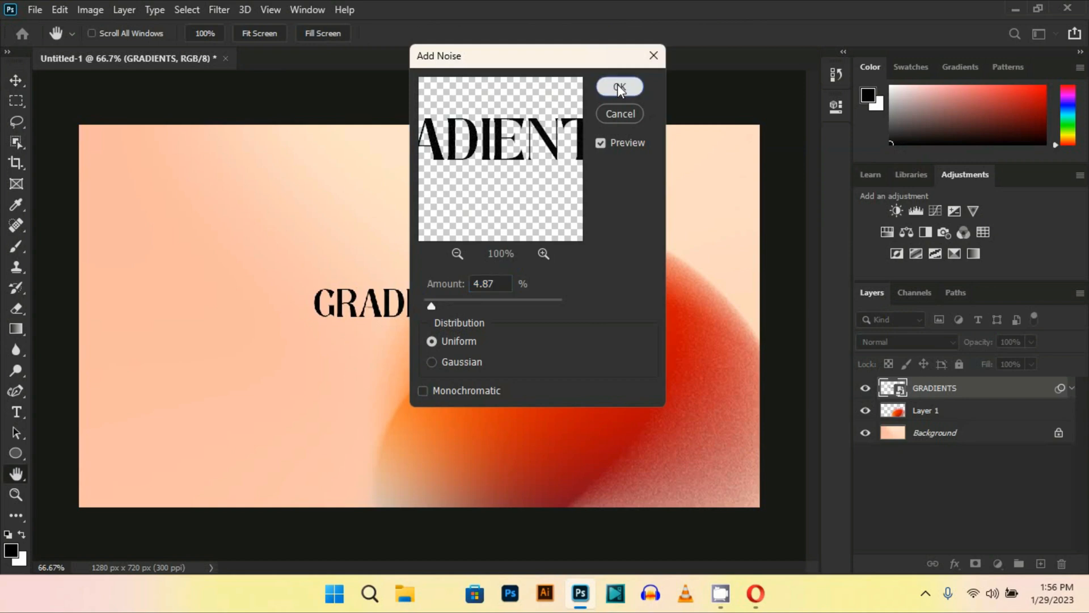
left_click(618, 86)
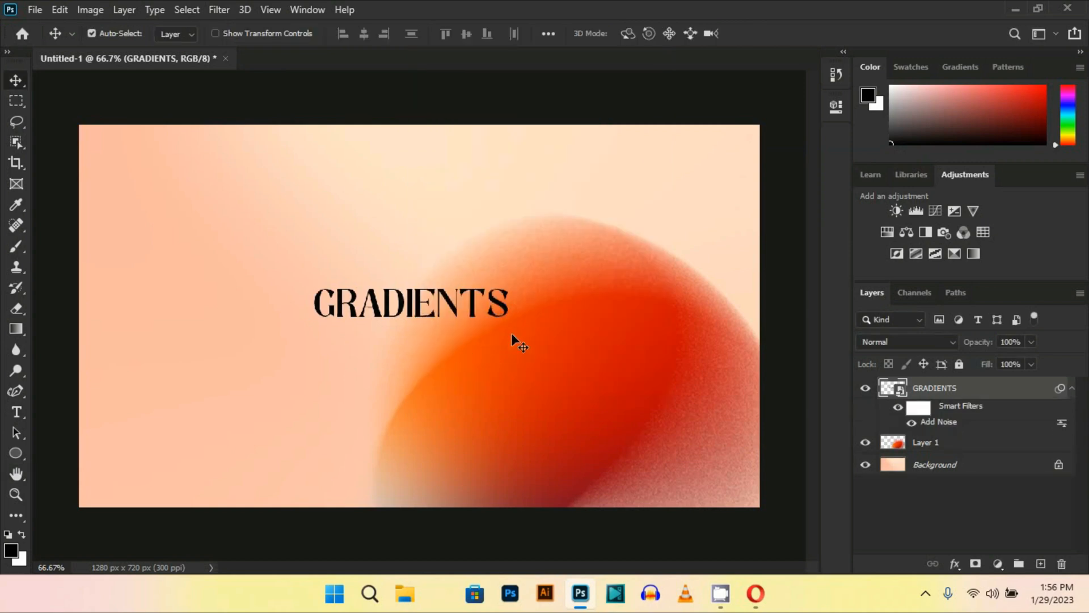
mouse_move(511, 438)
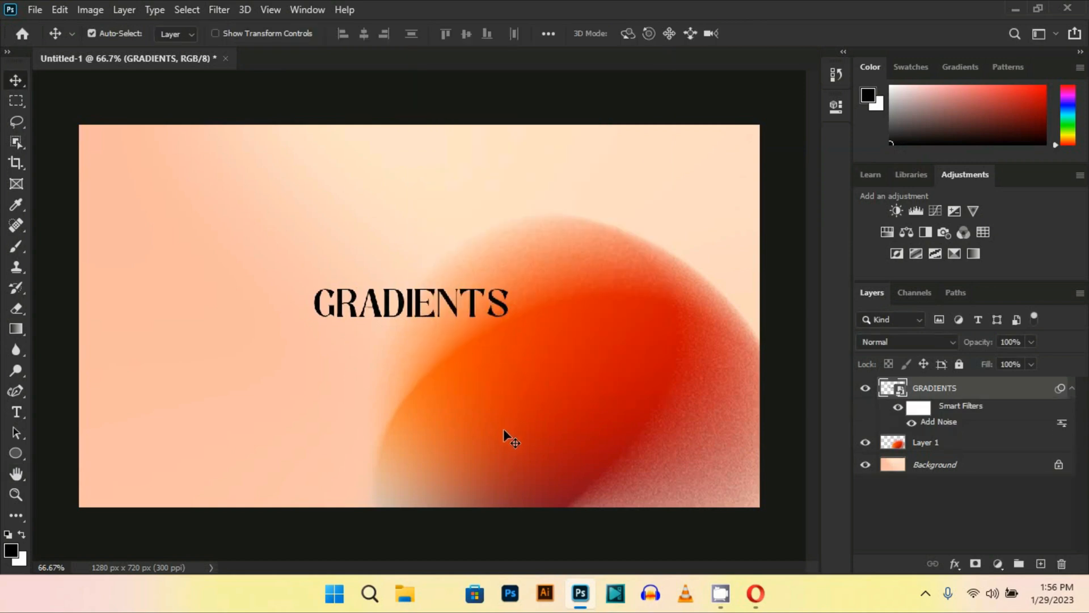
mouse_move(239, 91)
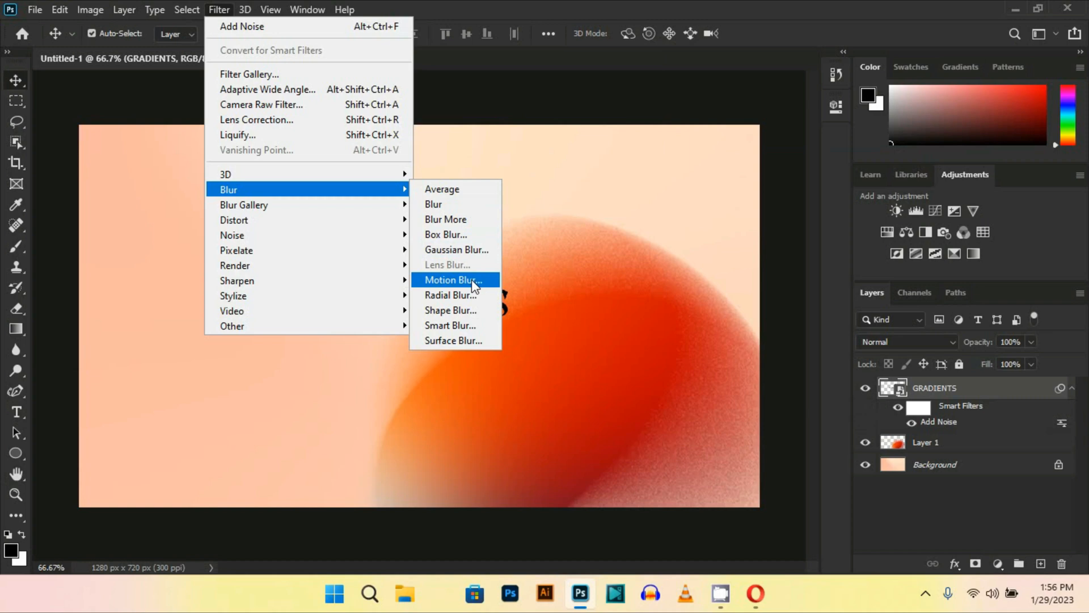
Apply a 2-pixel horizontal Motion Blur (angle 0) to the GRADIENTS text as a smart filter
left_click(452, 279)
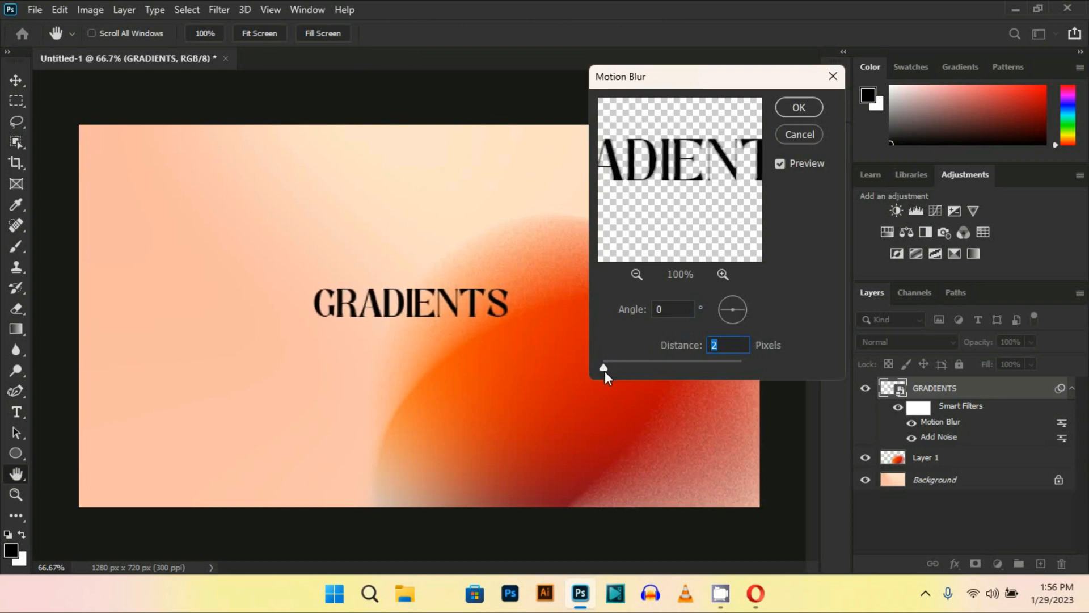
mouse_move(817, 108)
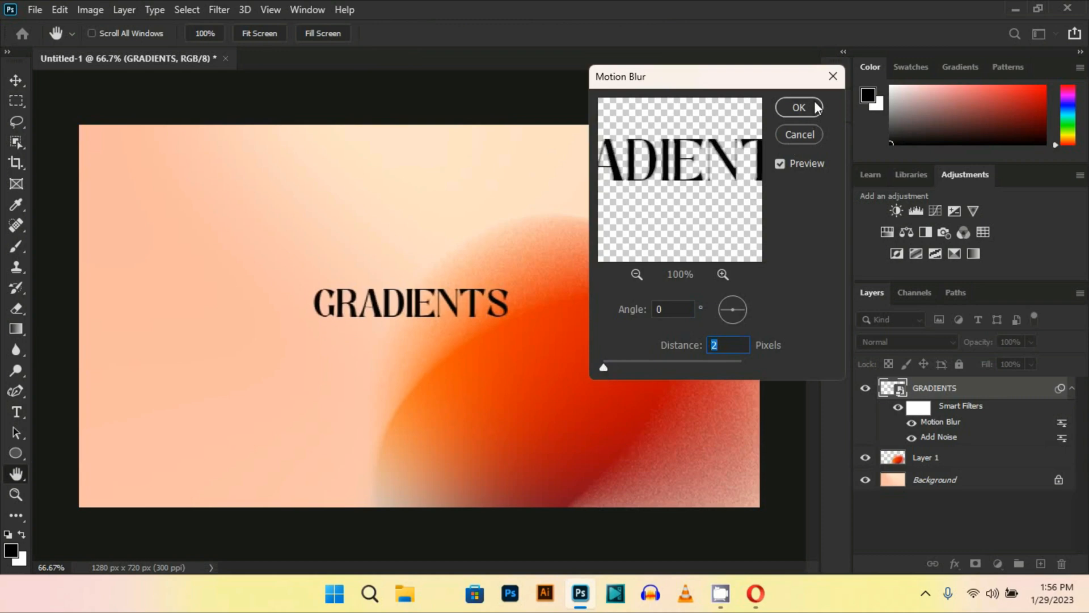
left_click(797, 107)
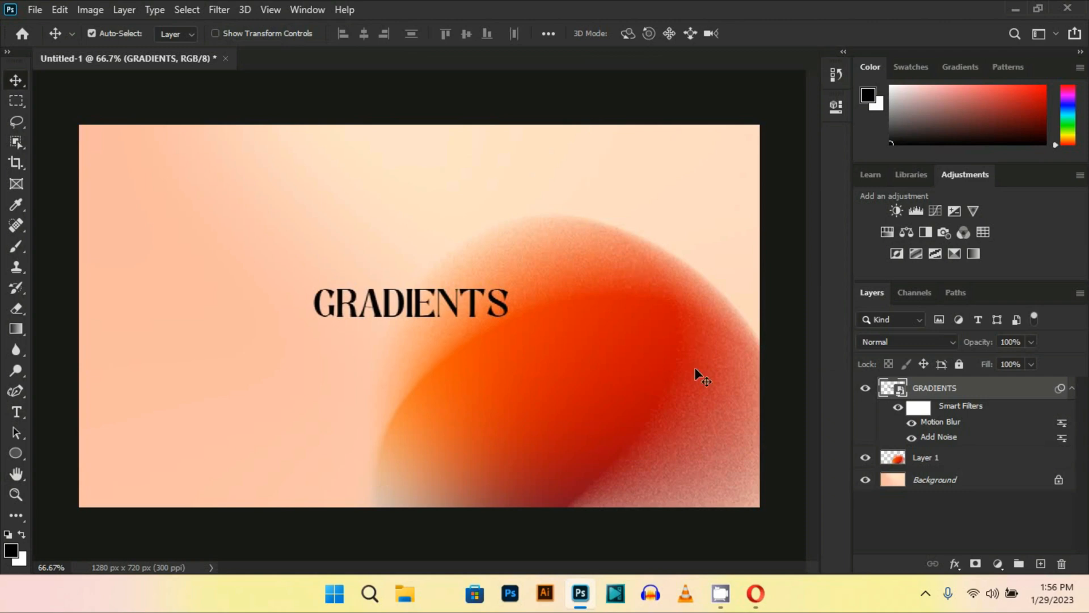
mouse_move(734, 396)
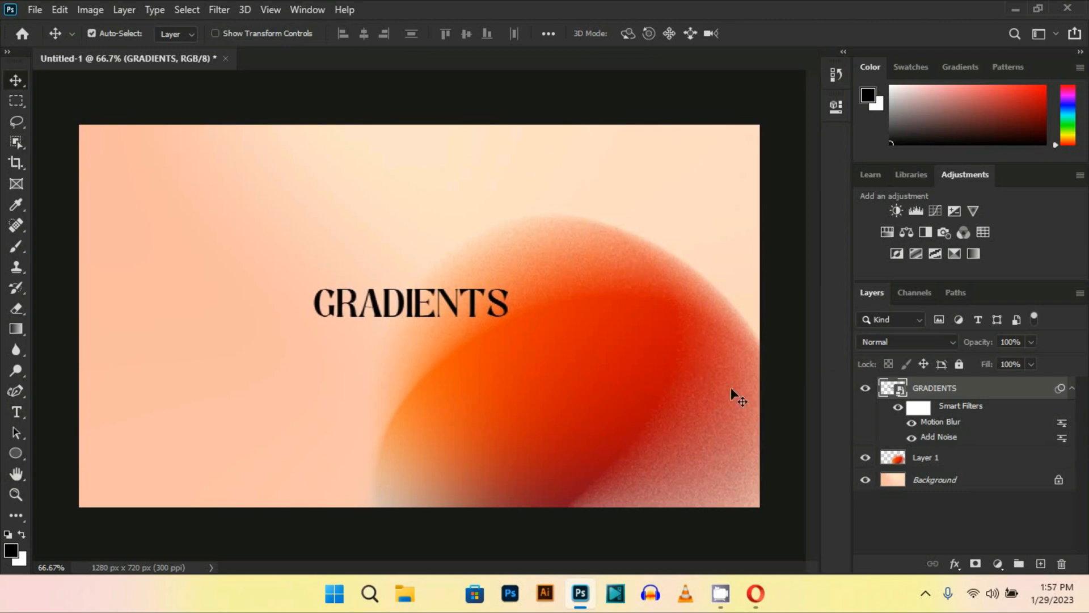